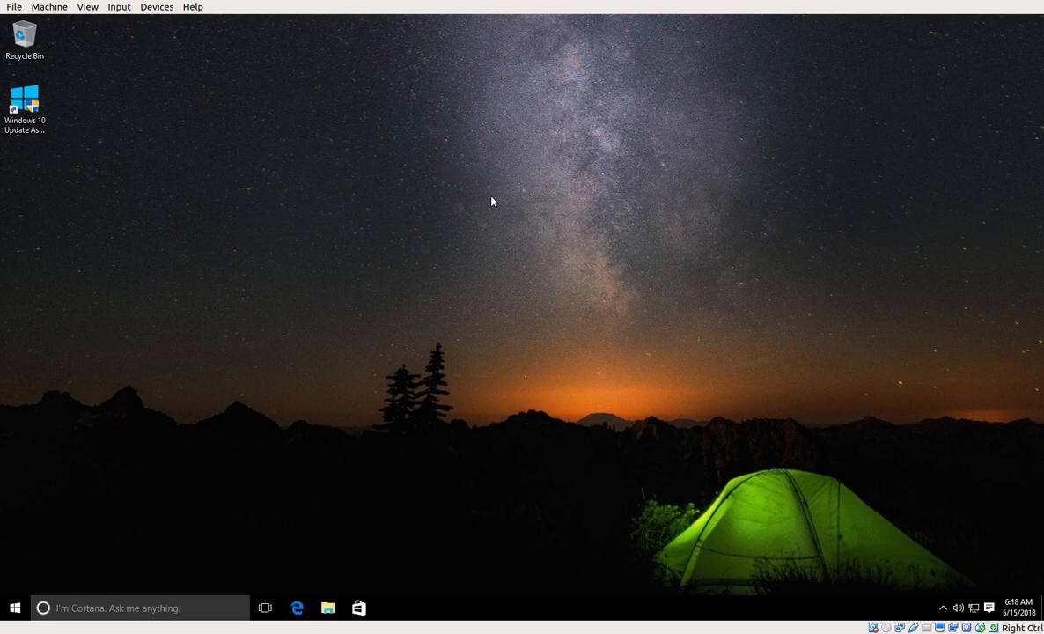
mouse_move(490, 201)
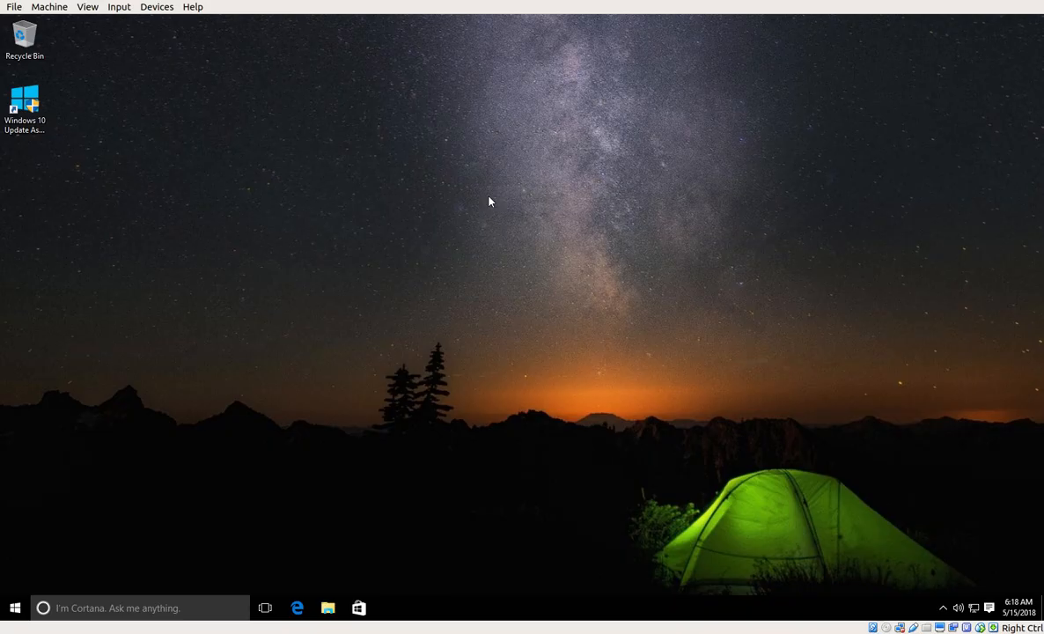
mouse_move(532, 412)
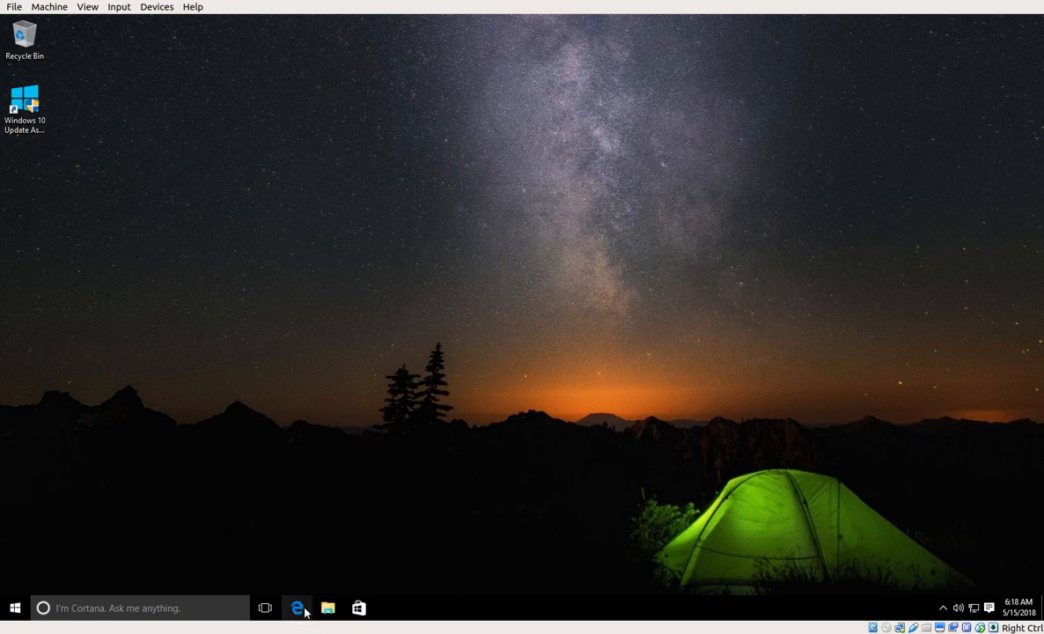
Download the Thunderbird Setup 52.7.0 installer from thunderbird.net in Edge, then close the browser.
left_click(298, 608)
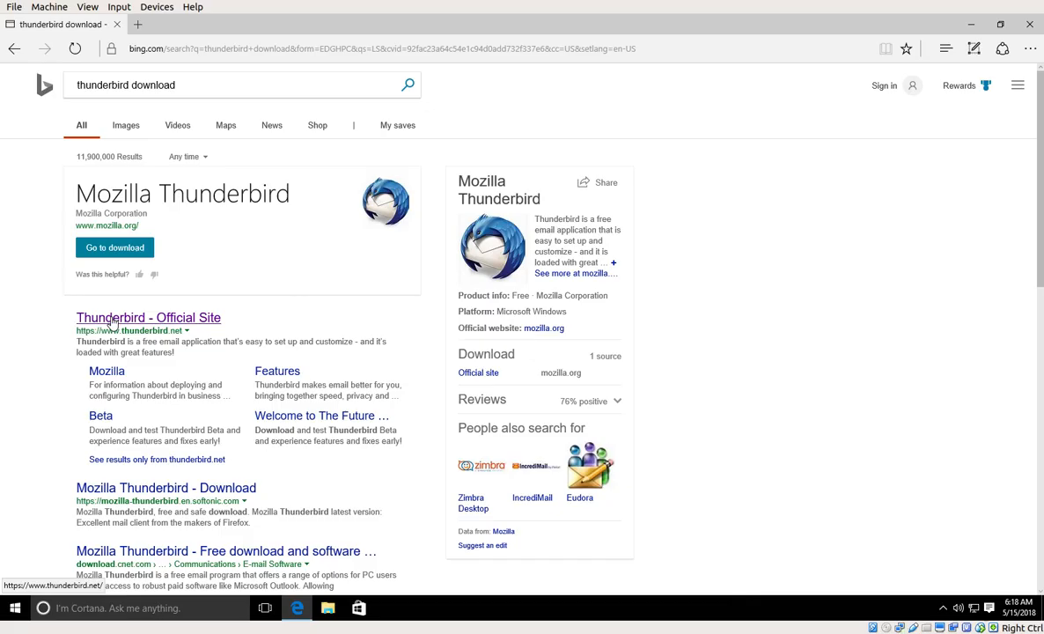
mouse_move(155, 322)
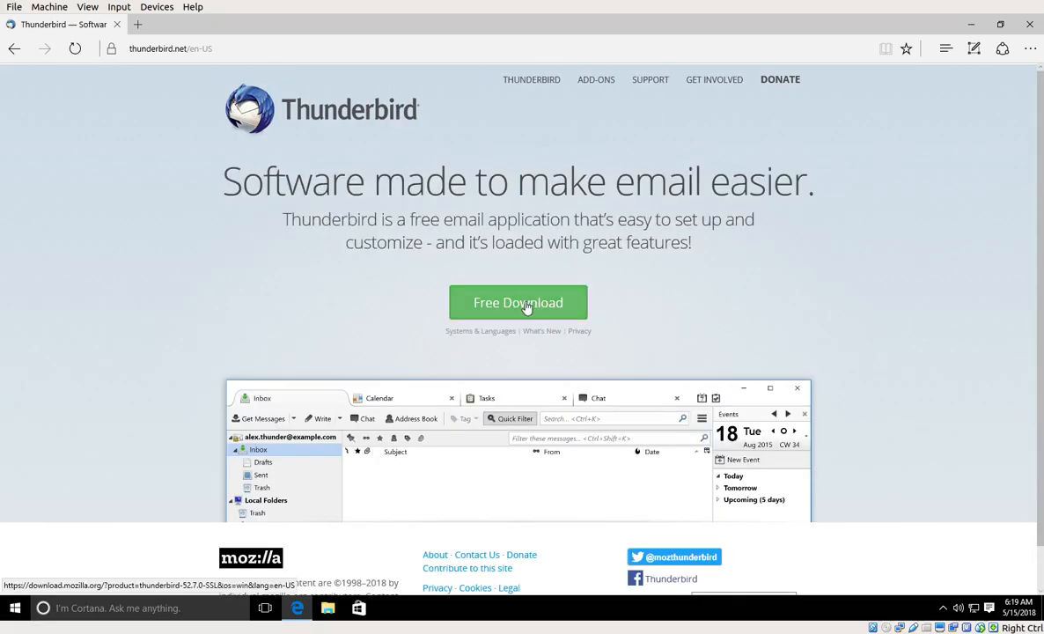
mouse_move(99, 204)
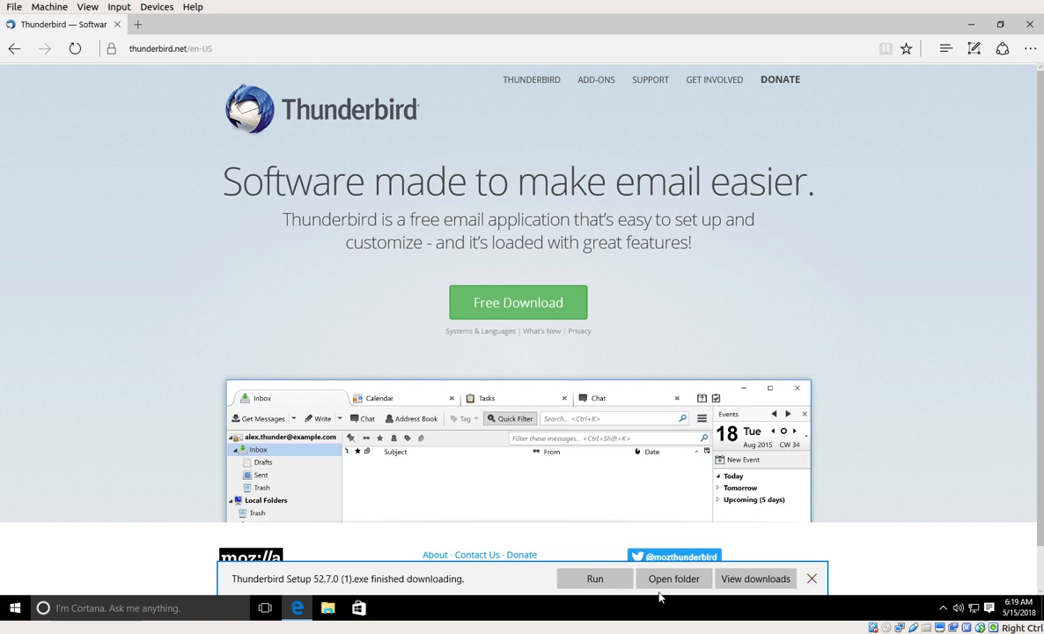
left_click(812, 578)
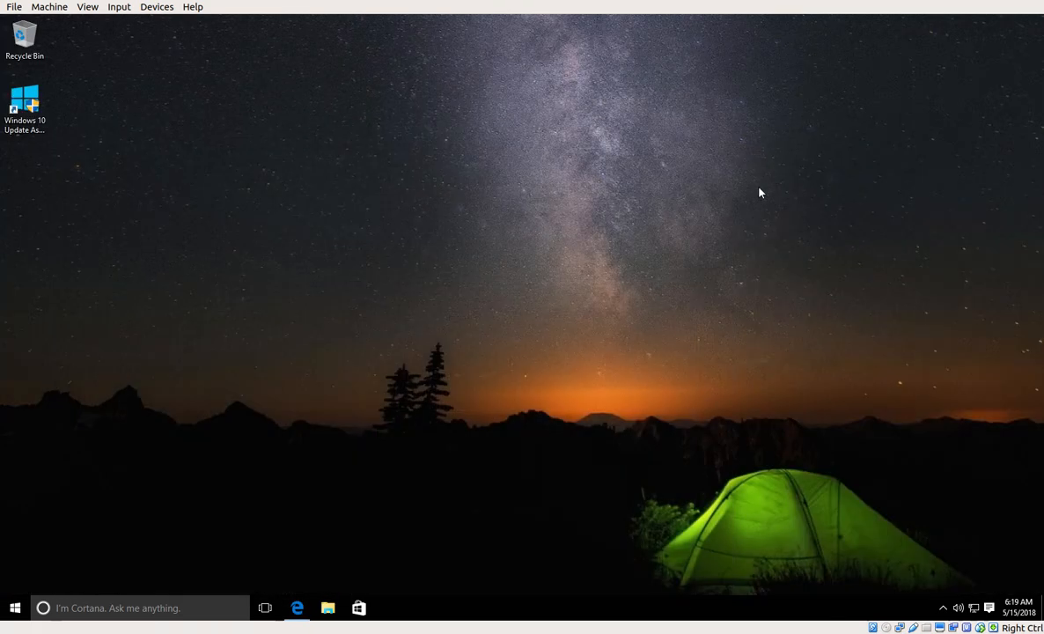
mouse_move(513, 282)
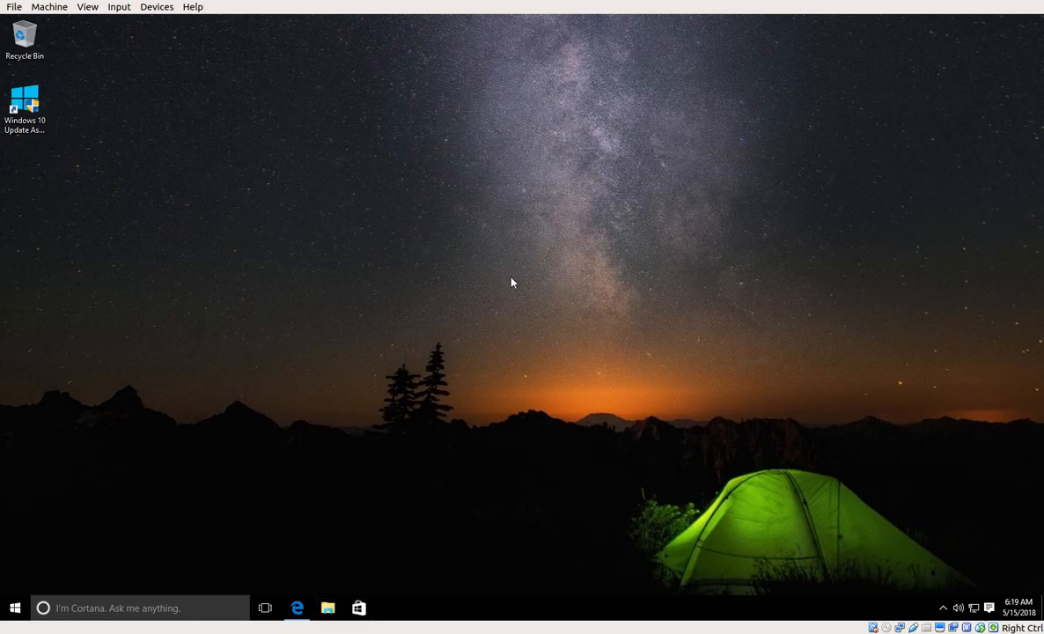
Delete the duplicate 'Thunderbird Setup 52.7.0 (1).exe' from the Downloads folder.
left_click(327, 608)
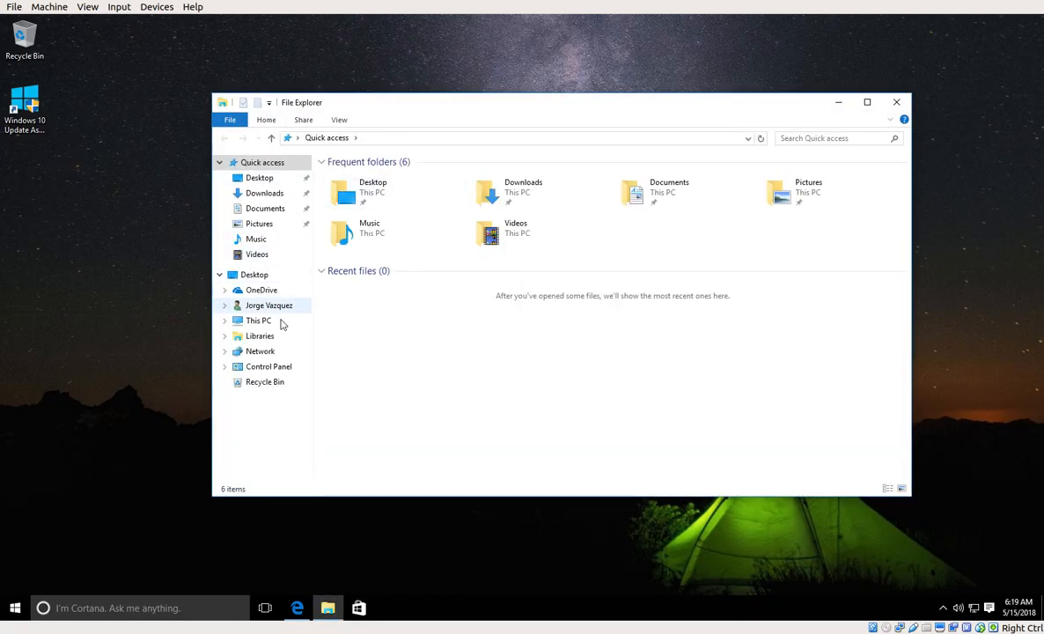
left_click(264, 192)
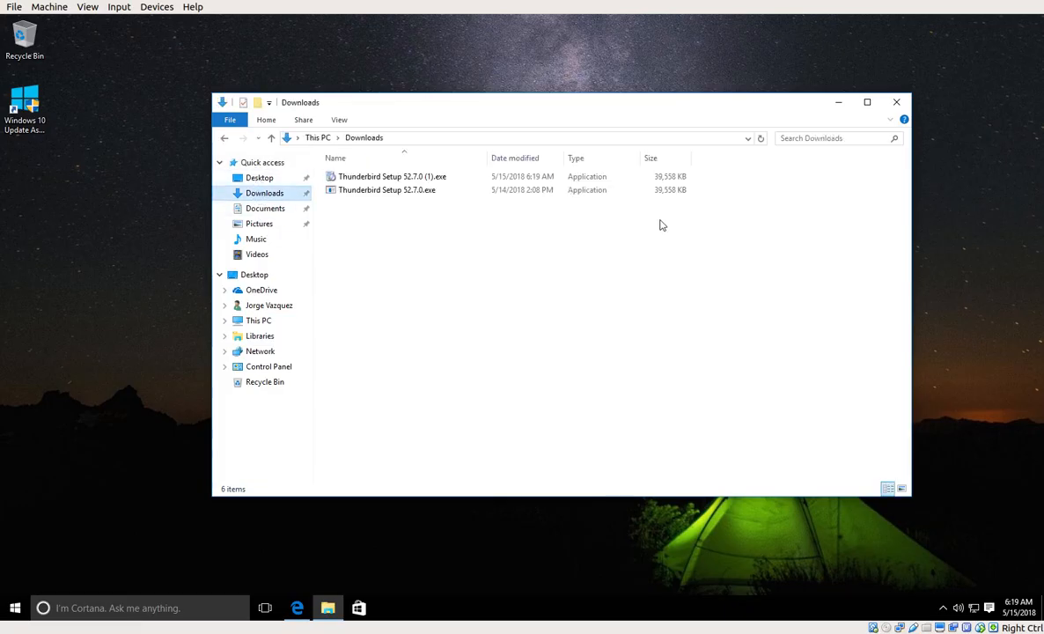
left_click(393, 176)
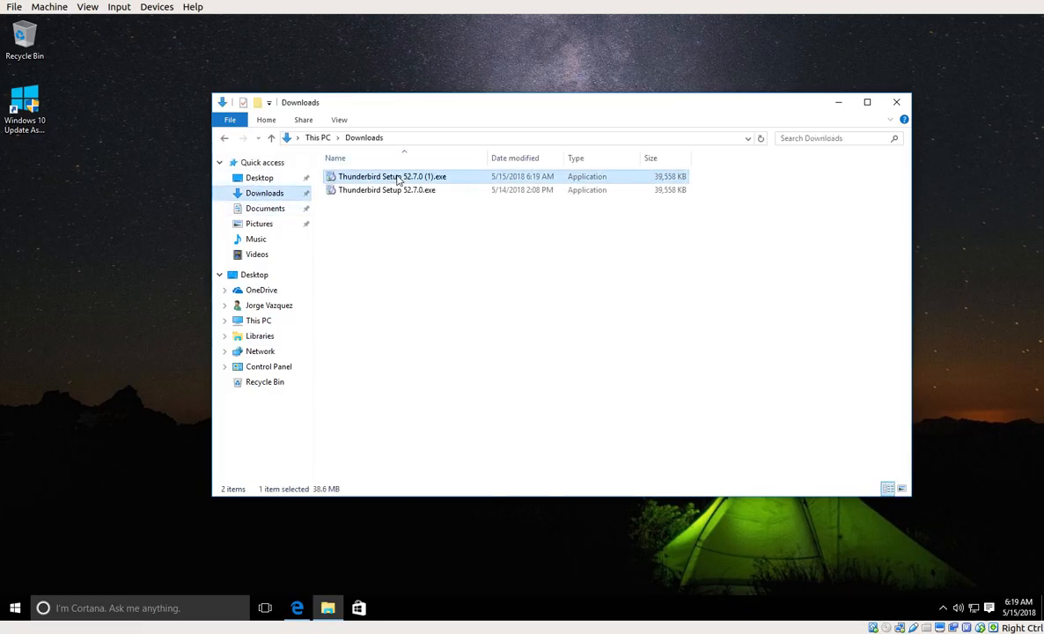
right_click(392, 176)
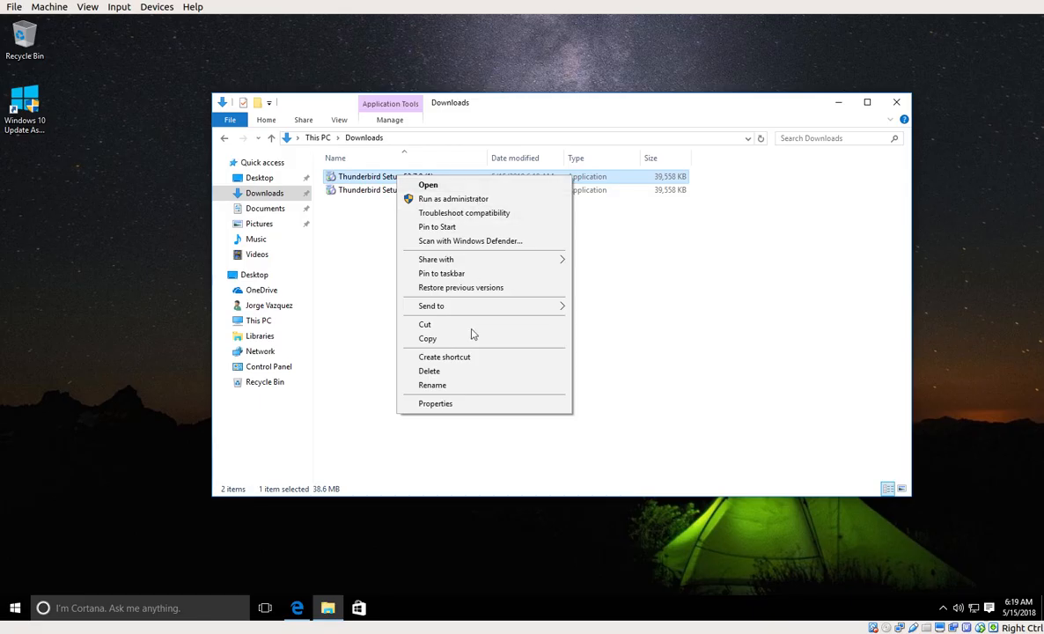
left_click(429, 370)
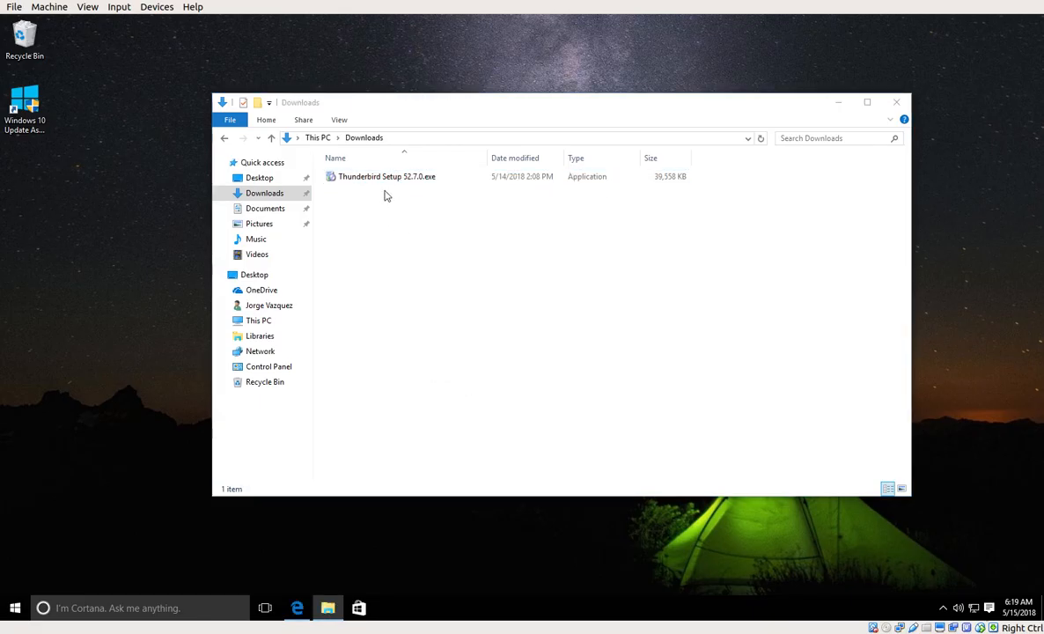
Launch Thunderbird Setup 52.7.0.exe and minimize File Explorer.
left_click(387, 176)
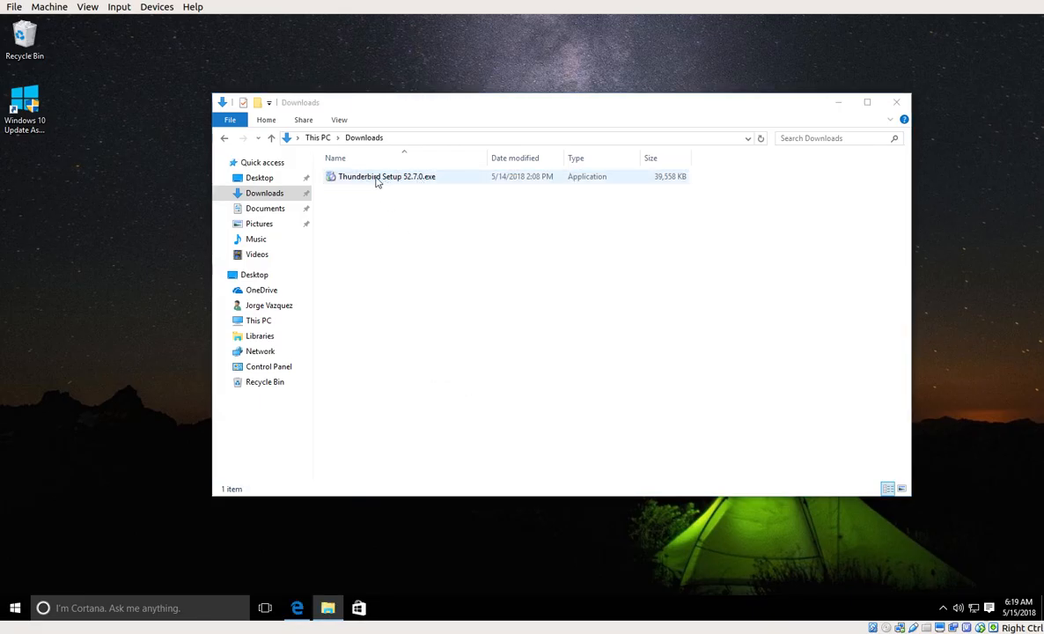
left_click(388, 176)
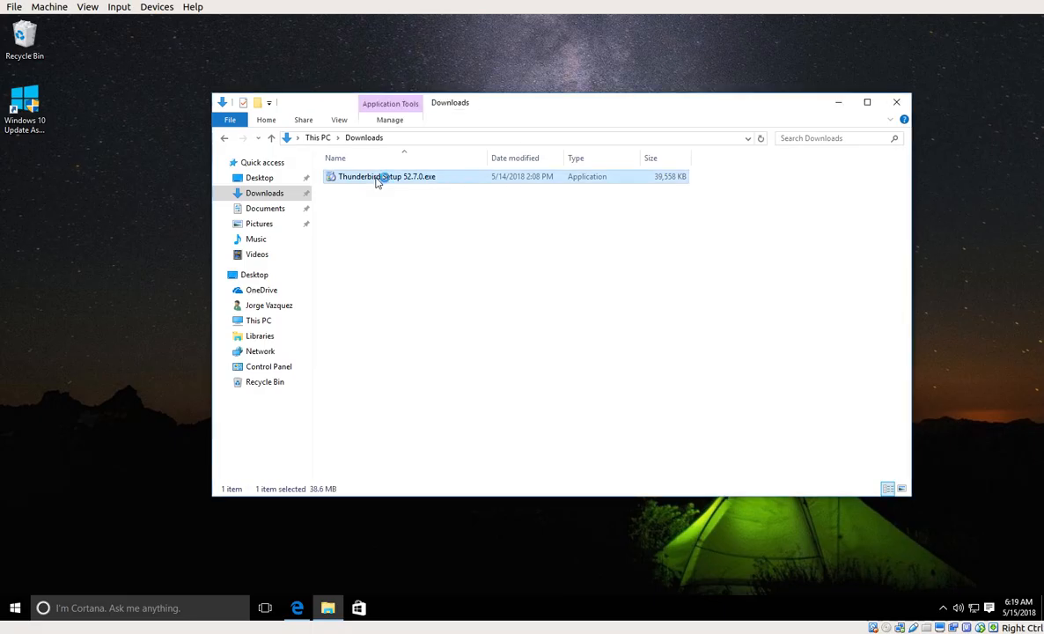
double_click(387, 176)
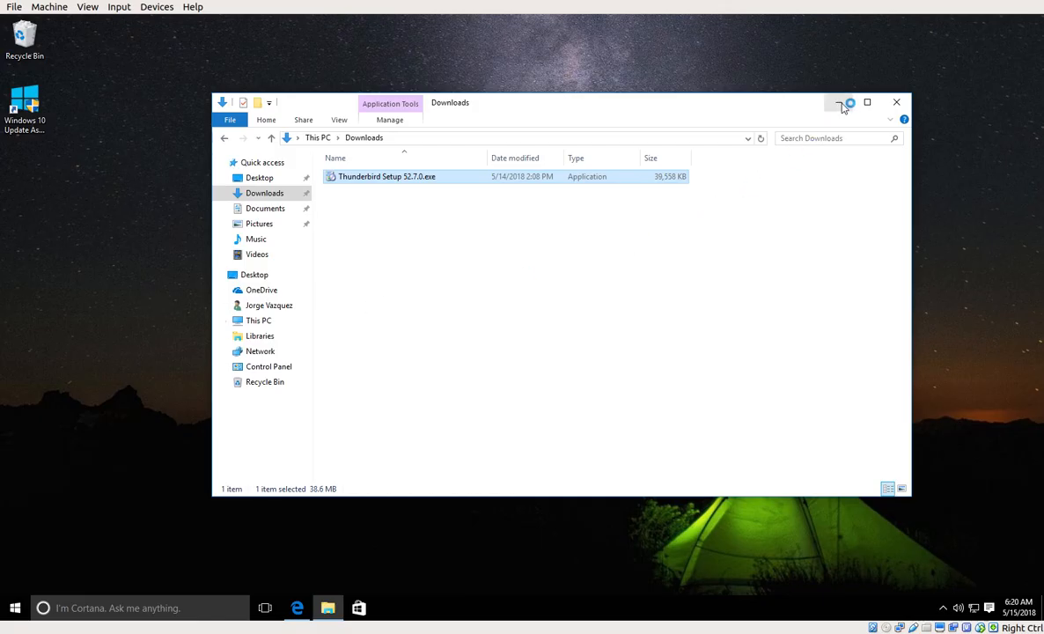
left_click(897, 102)
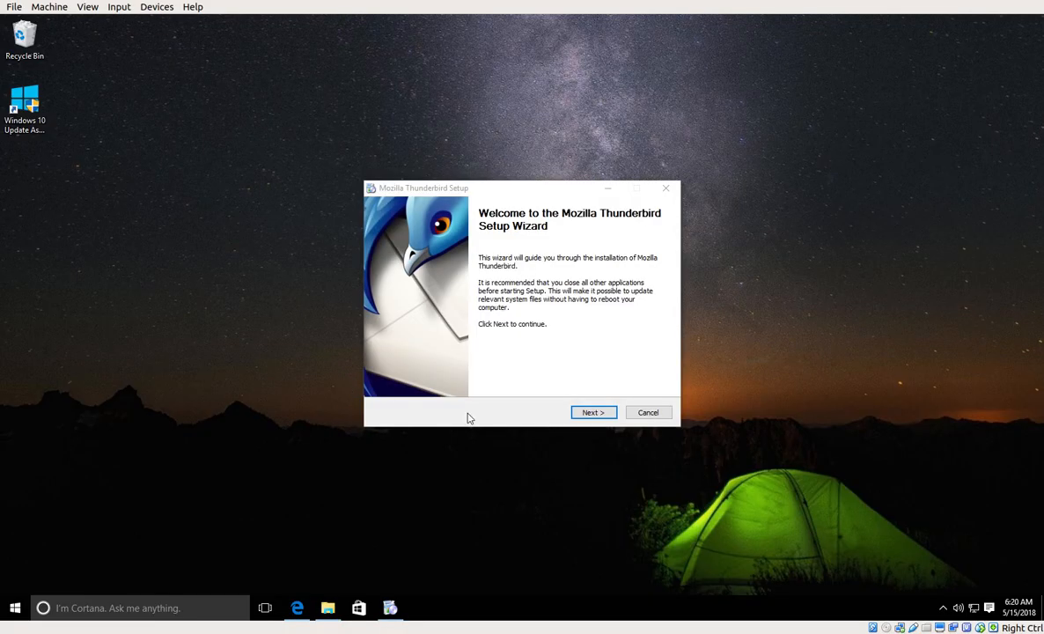
mouse_move(765, 391)
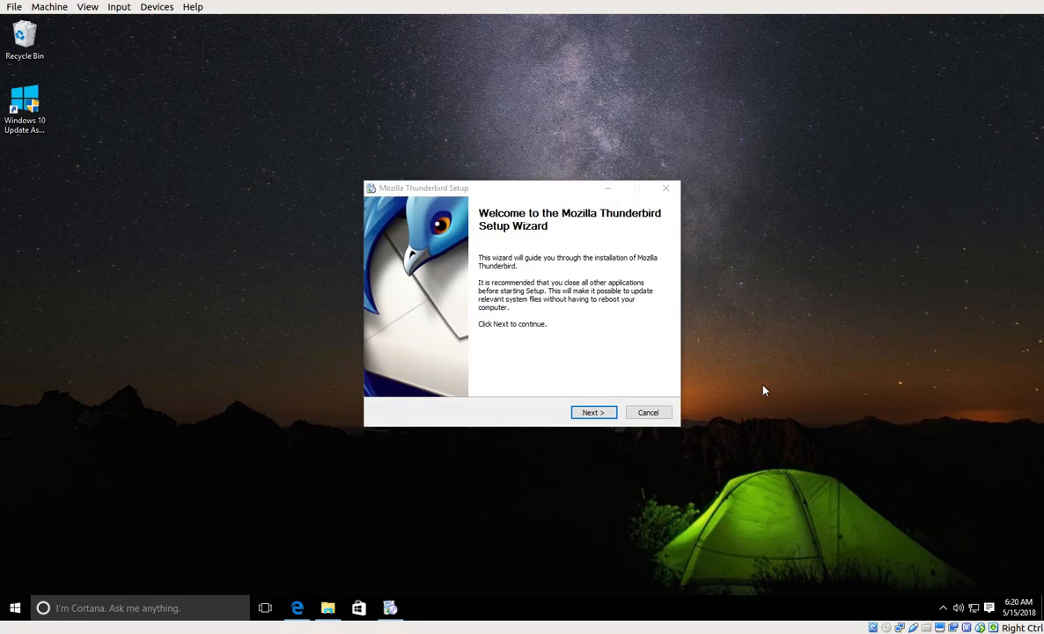
mouse_move(610, 425)
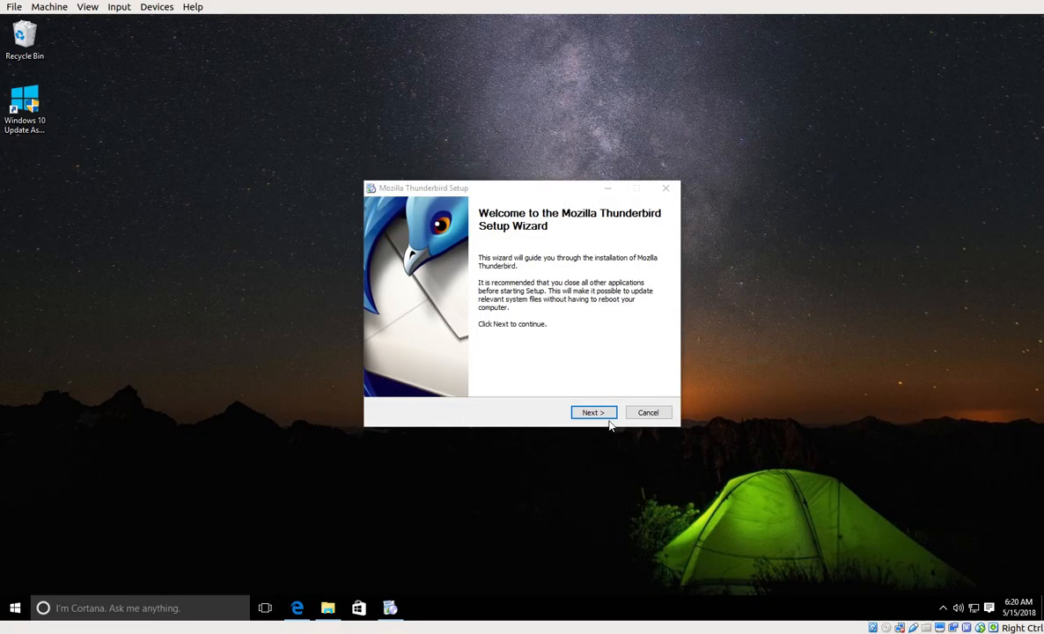
Run the setup wizard with the Standard setup type through Install and Finish.
left_click(594, 412)
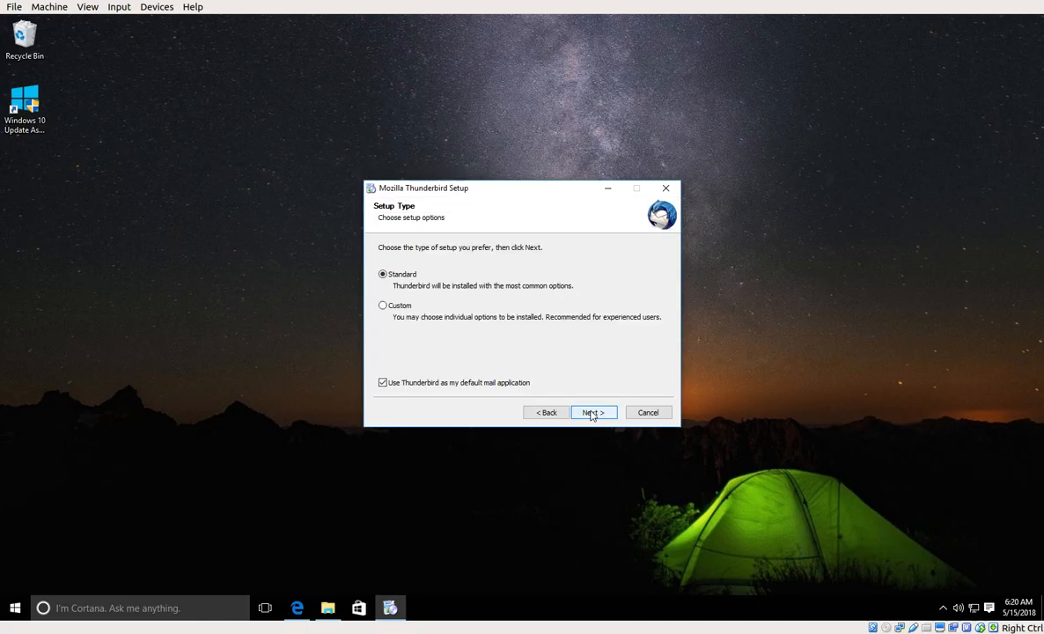
left_click(593, 412)
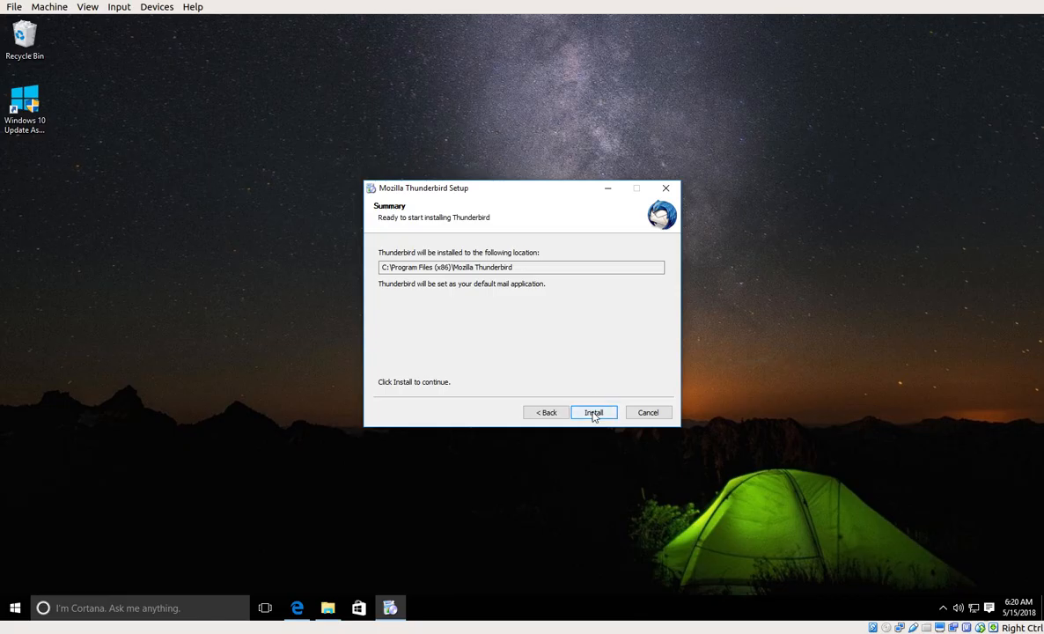
left_click(594, 413)
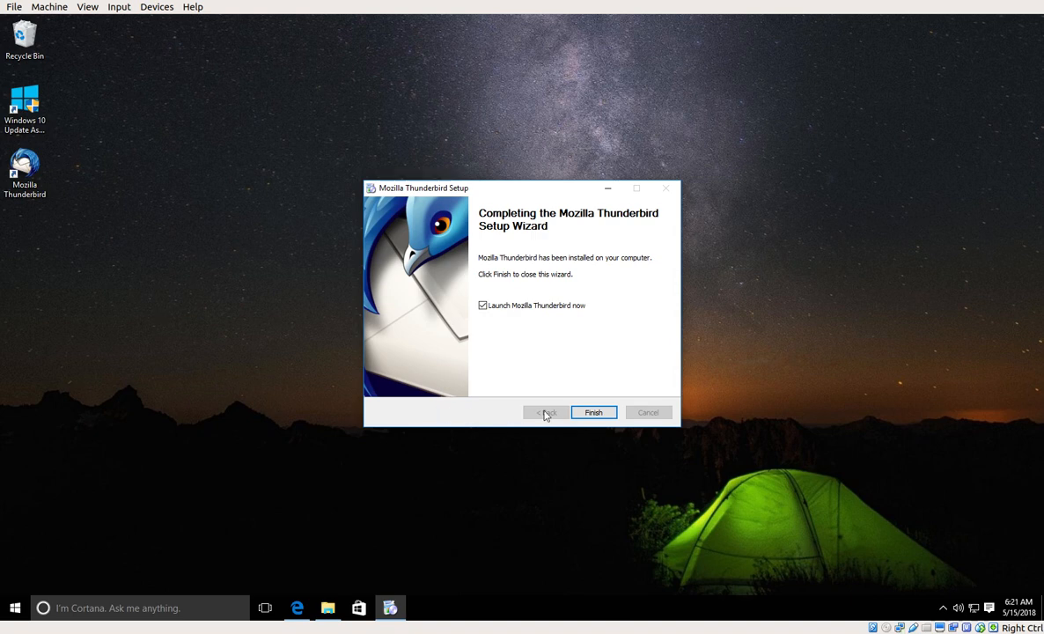
left_click(594, 412)
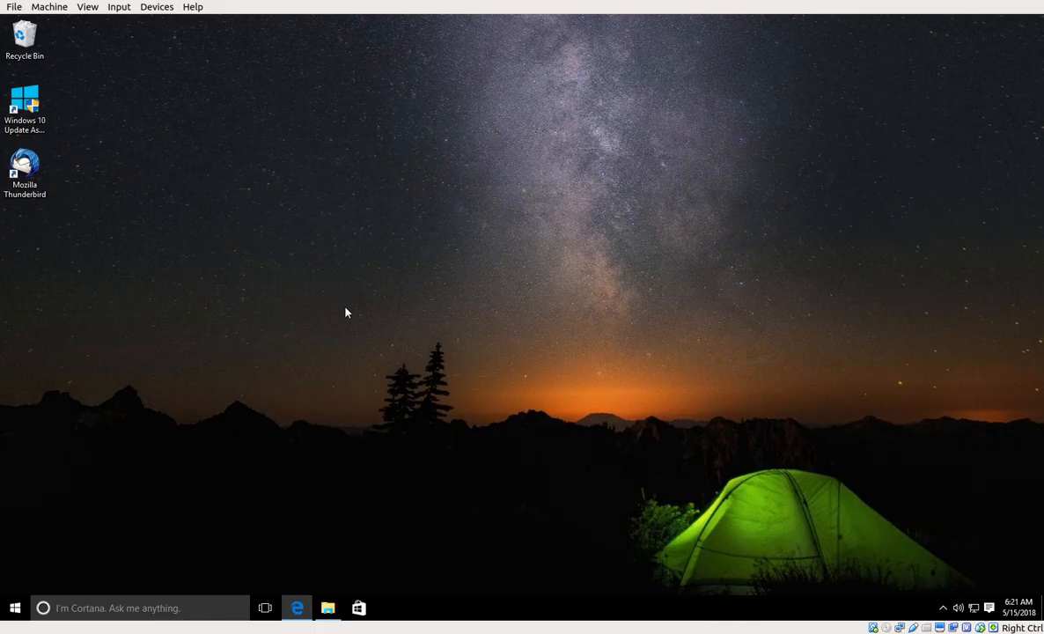
Start Thunderbird from the desktop and skip the default-client System Integration prompt.
double_click(24, 167)
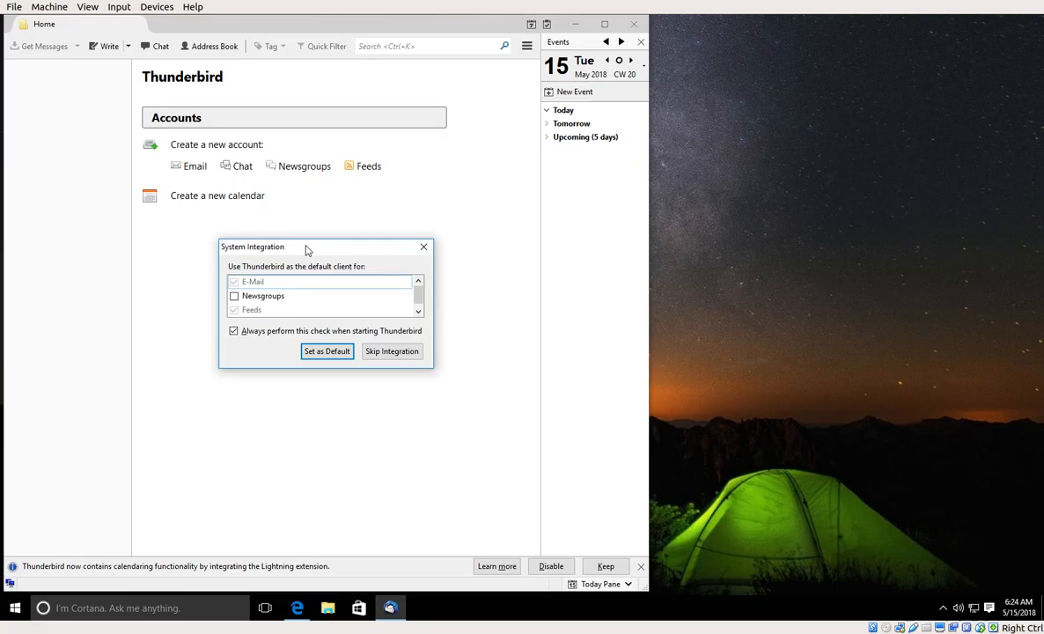
mouse_move(574, 215)
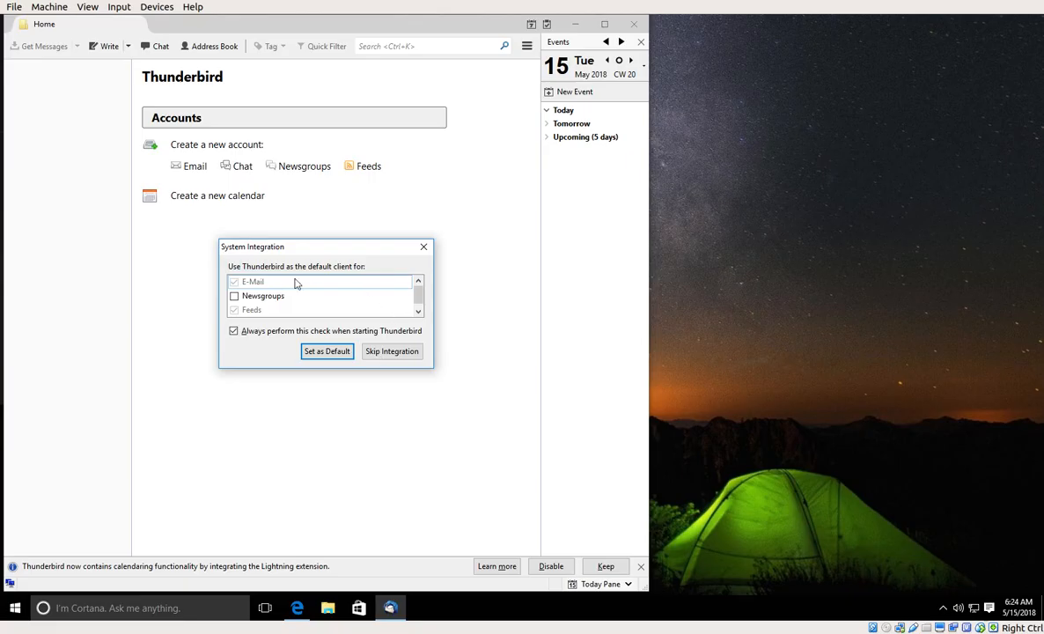
mouse_move(250, 253)
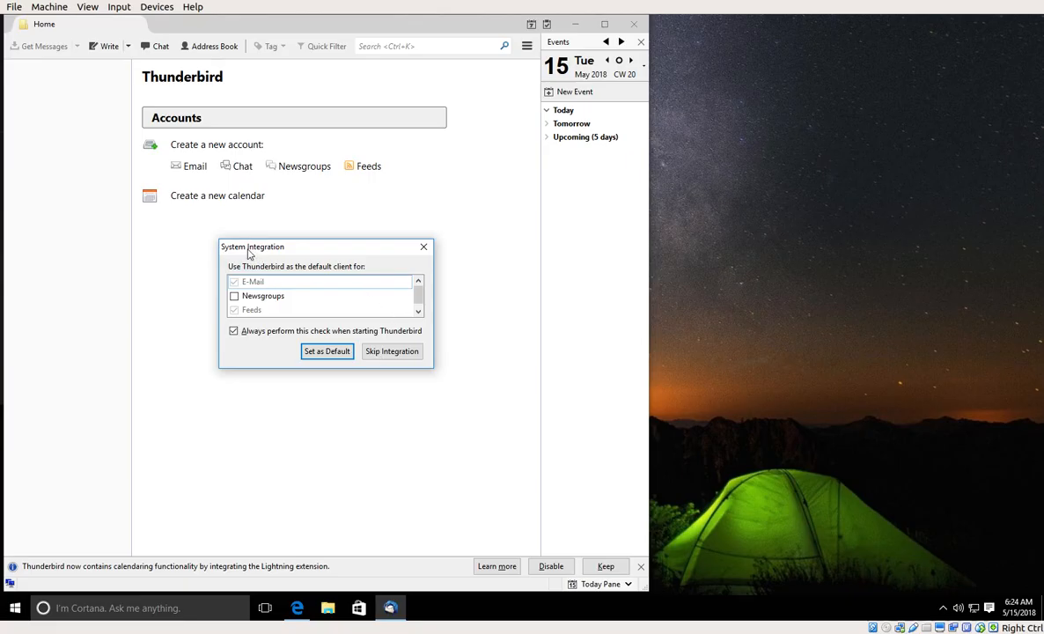
mouse_move(203, 292)
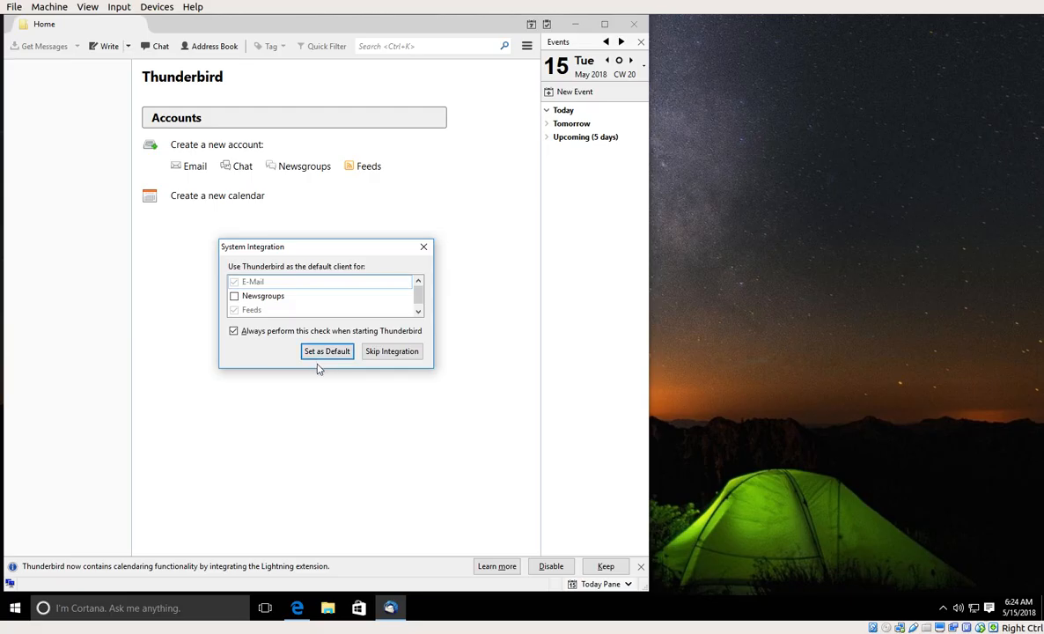
mouse_move(298, 359)
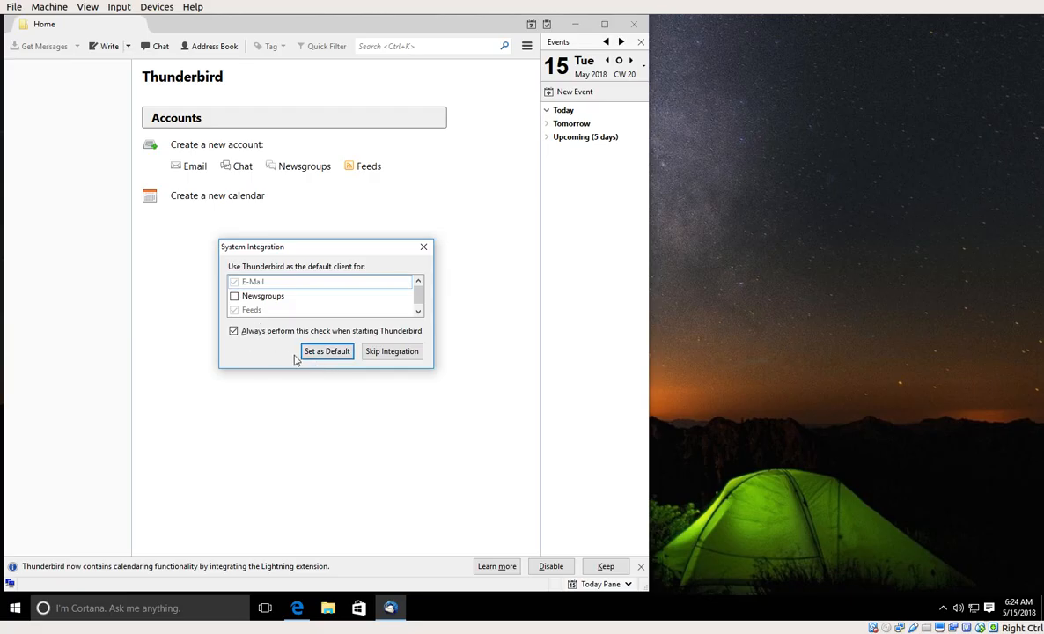
mouse_move(341, 373)
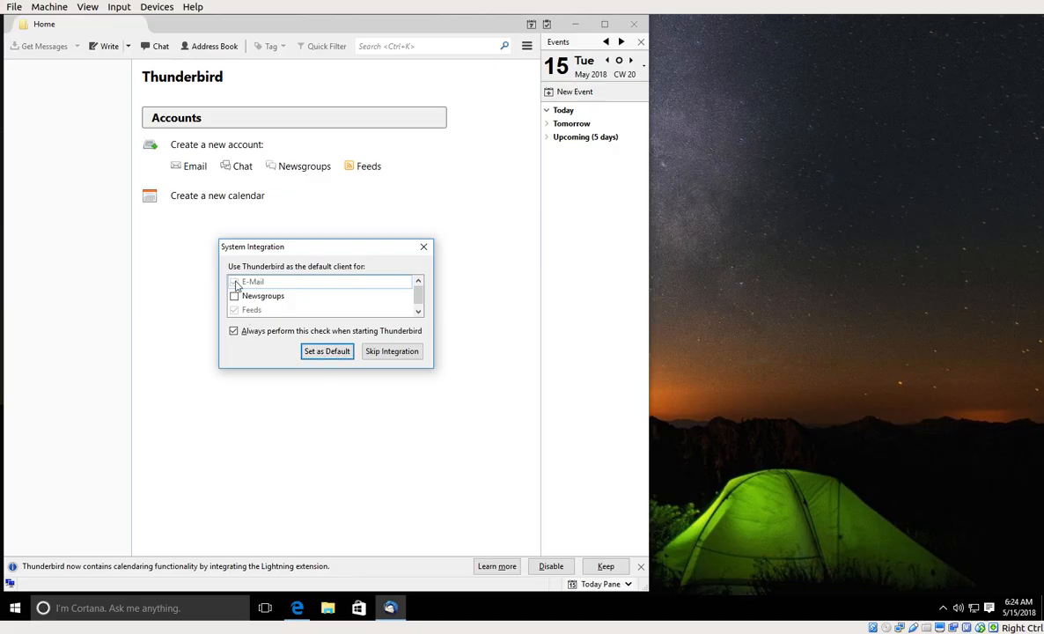
left_click(234, 282)
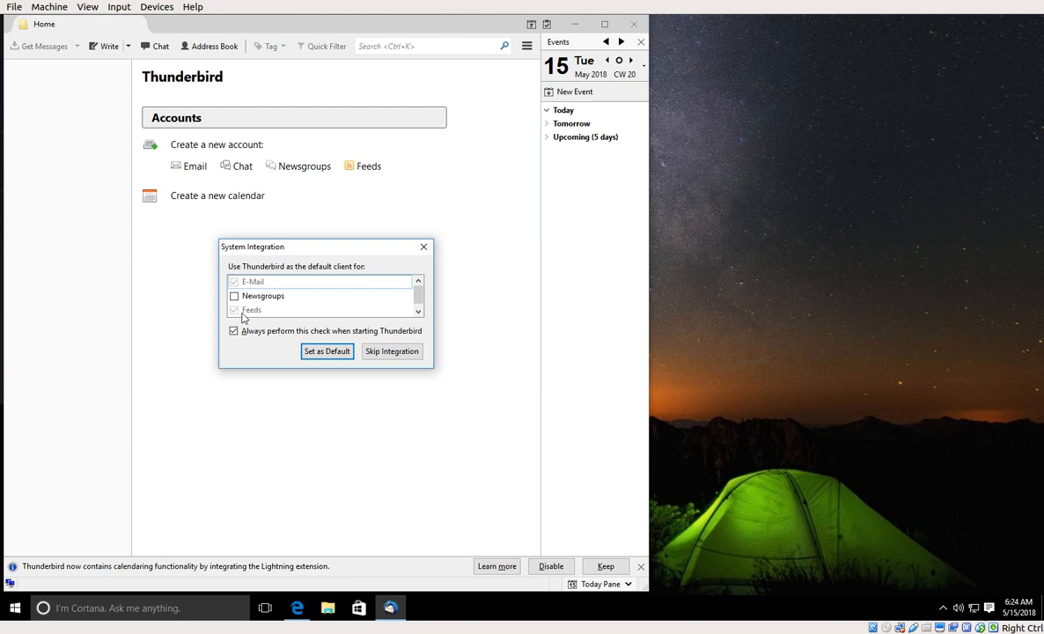
left_click(393, 352)
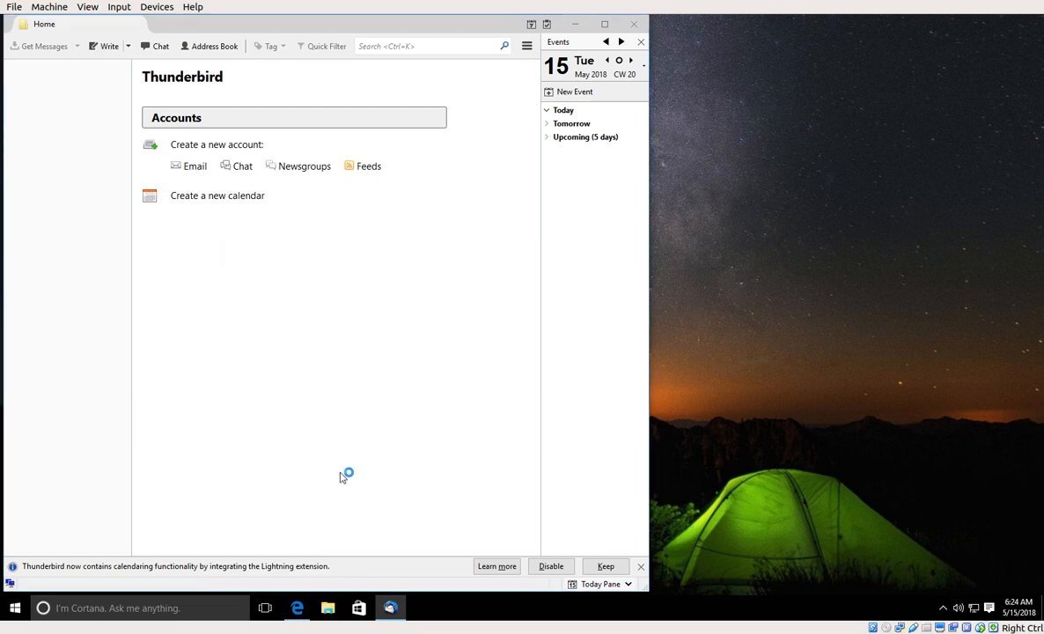
left_click(194, 166)
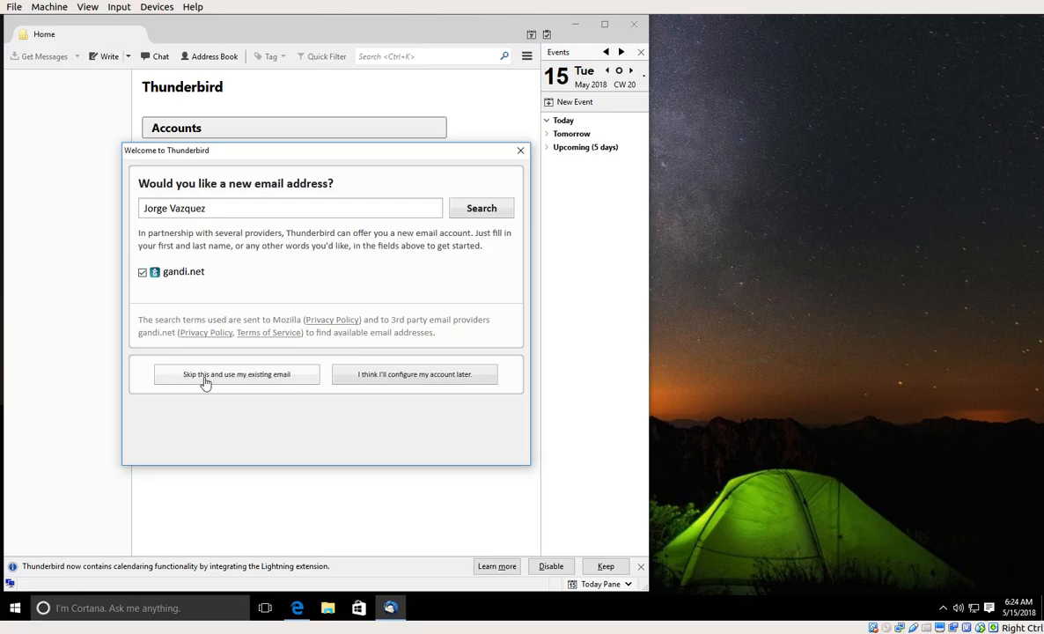
mouse_move(236, 384)
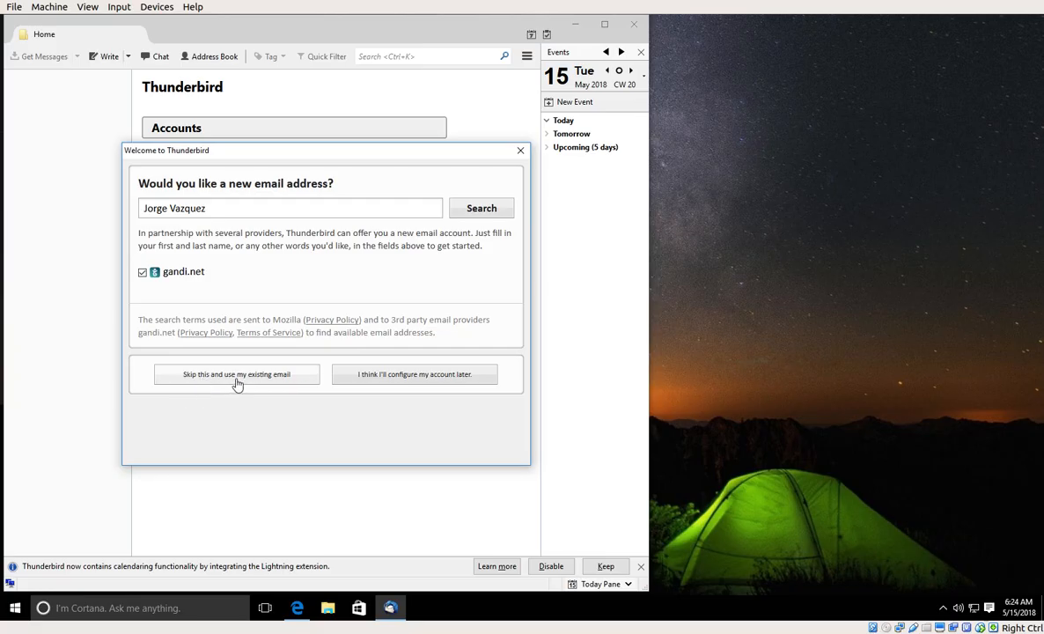
mouse_move(250, 384)
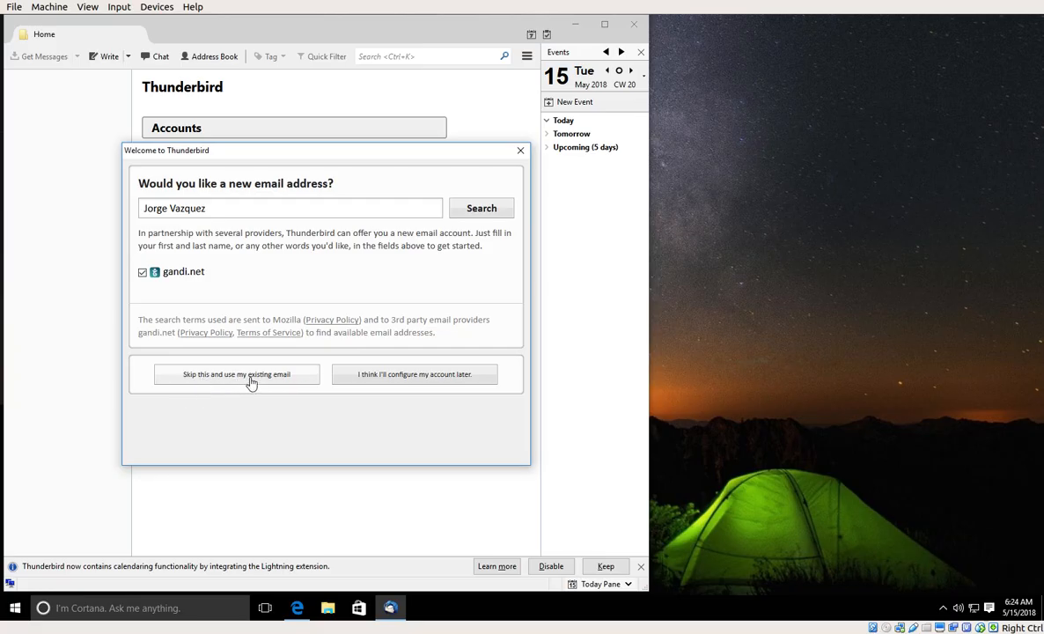
Skip the new-address offer and choose to use an existing email.
left_click(236, 373)
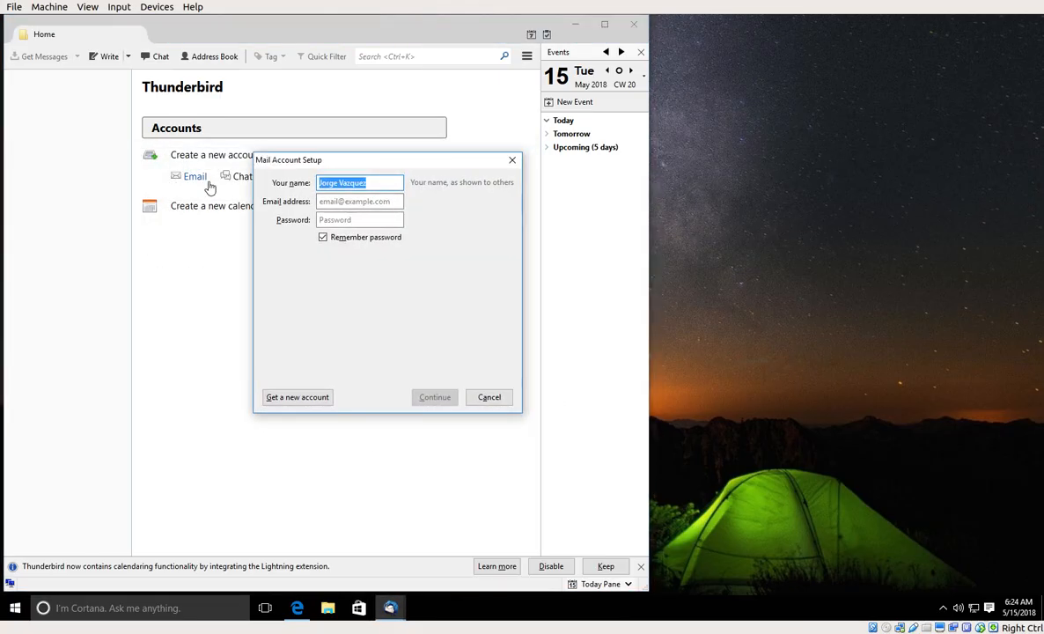
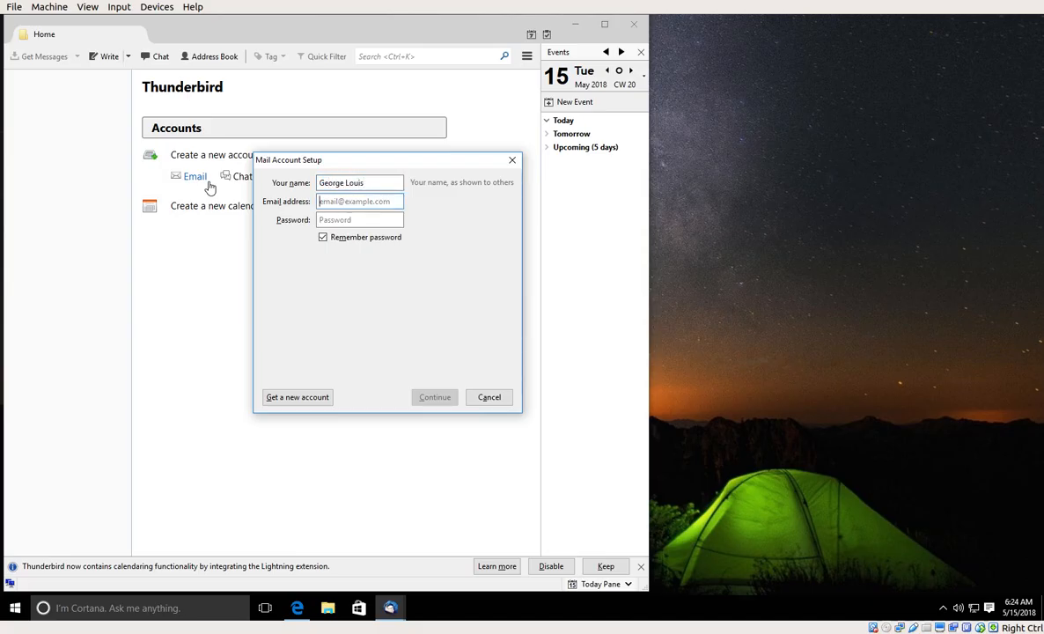
type("g")
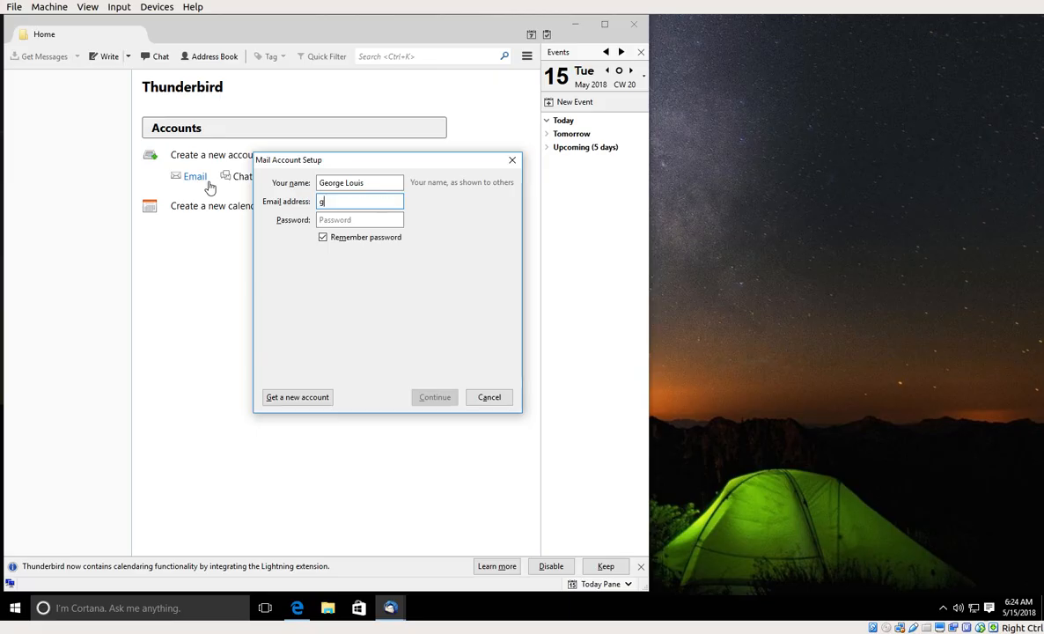
type("eorge")
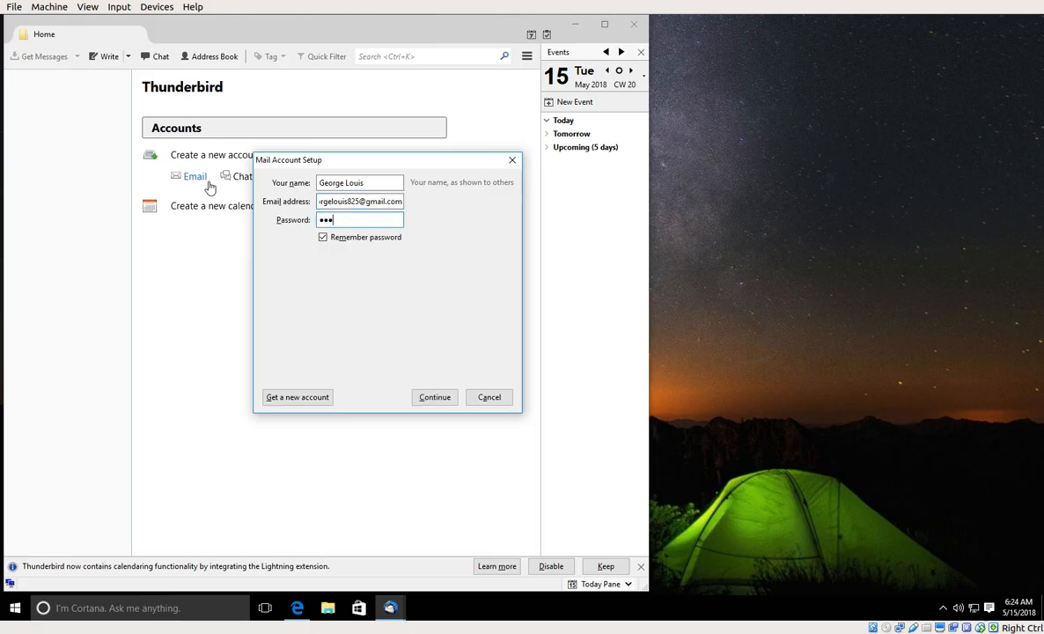
type("••")
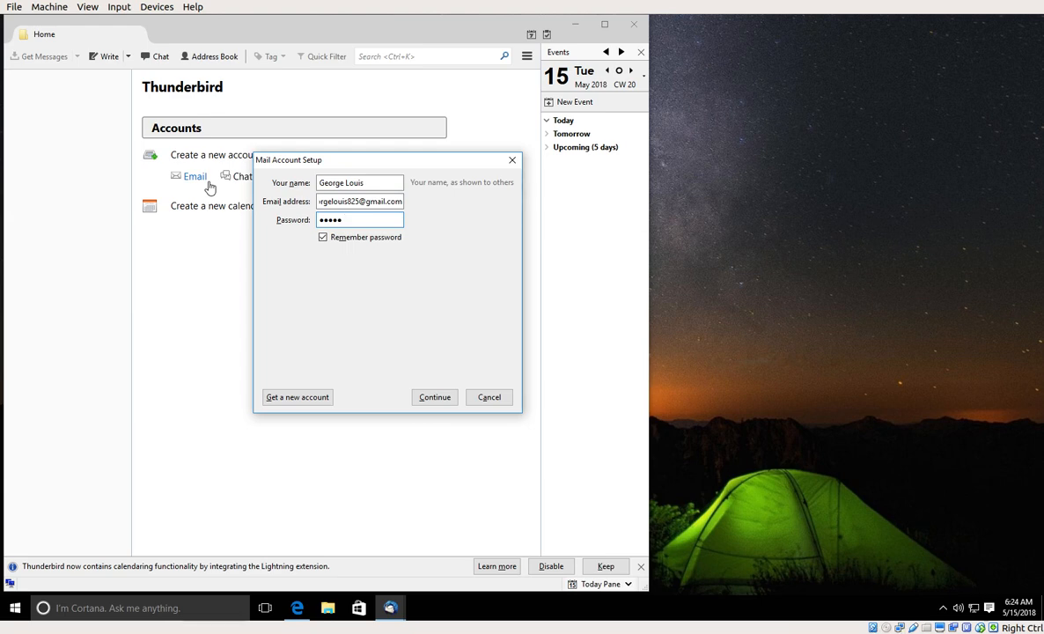
type("•••••")
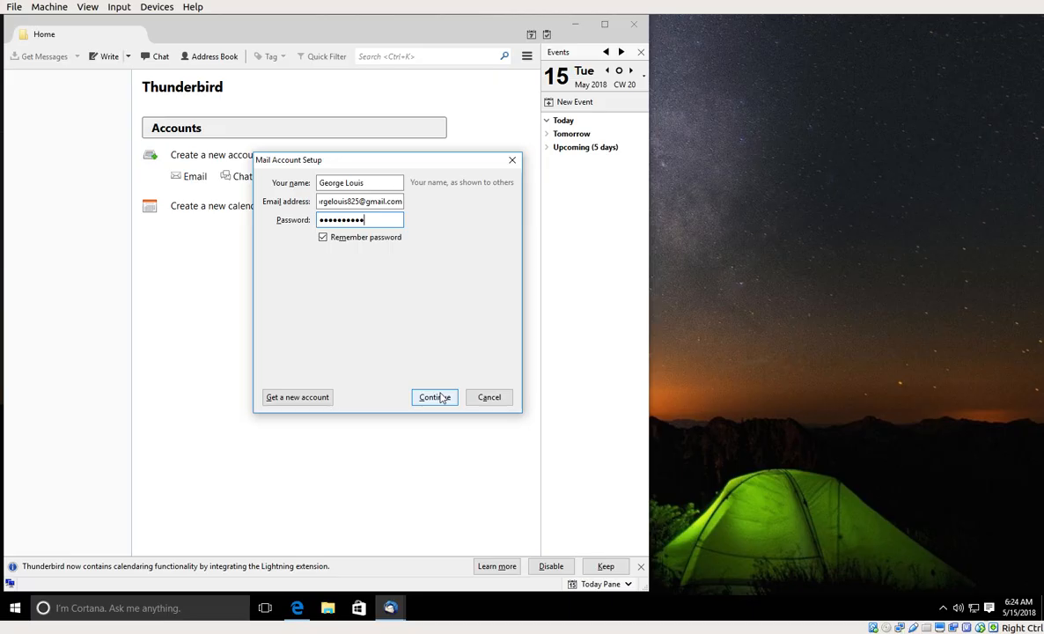
left_click(433, 398)
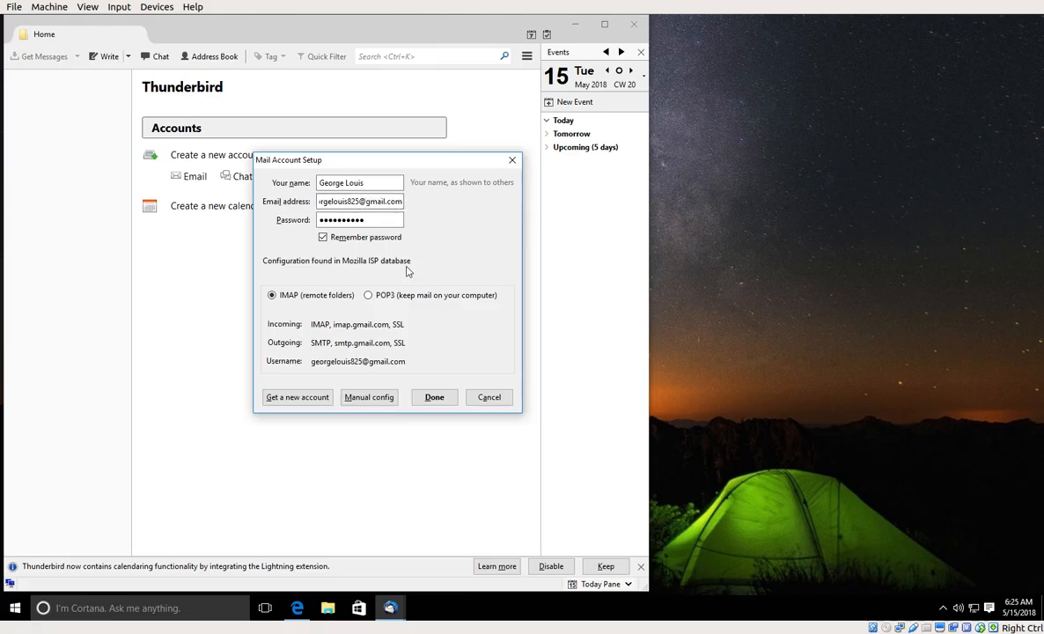
mouse_move(333, 315)
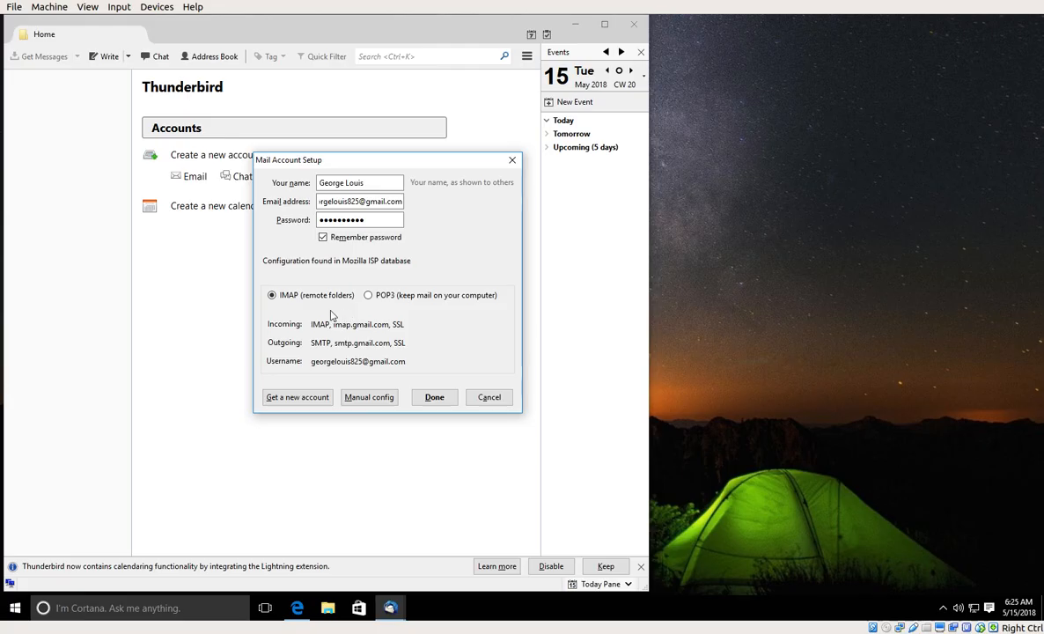
Keep IMAP (remote folders) for the Gmail account and finish with Done.
left_click(271, 296)
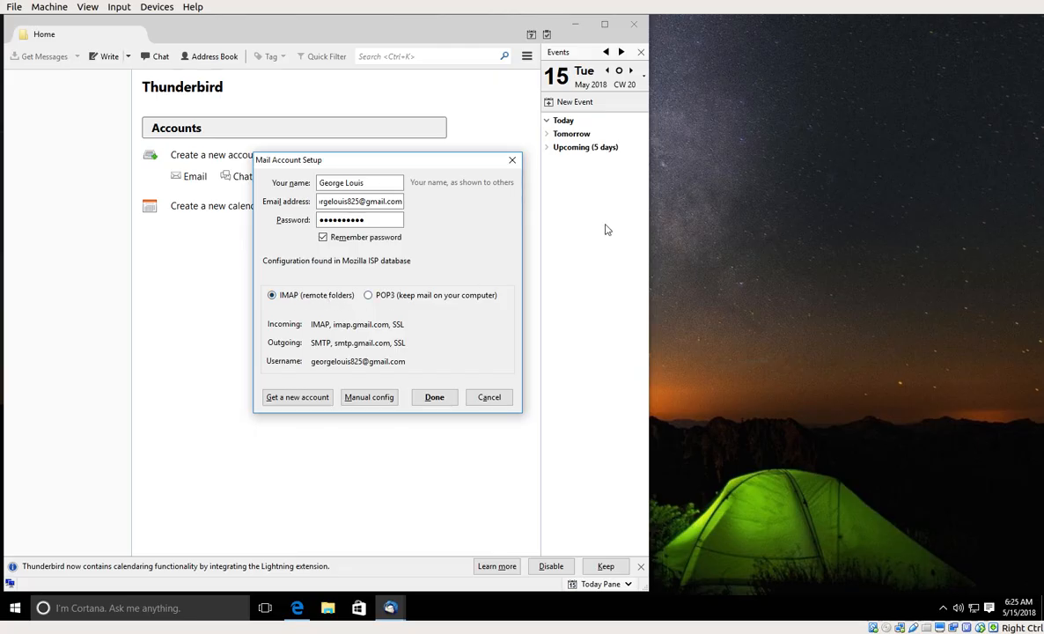
mouse_move(380, 342)
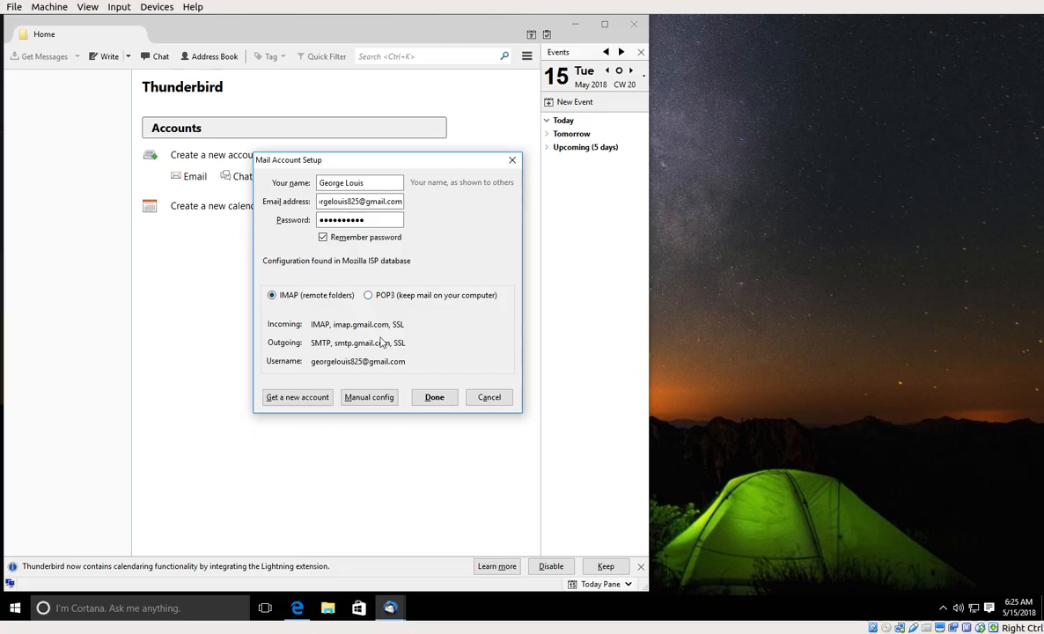
mouse_move(222, 419)
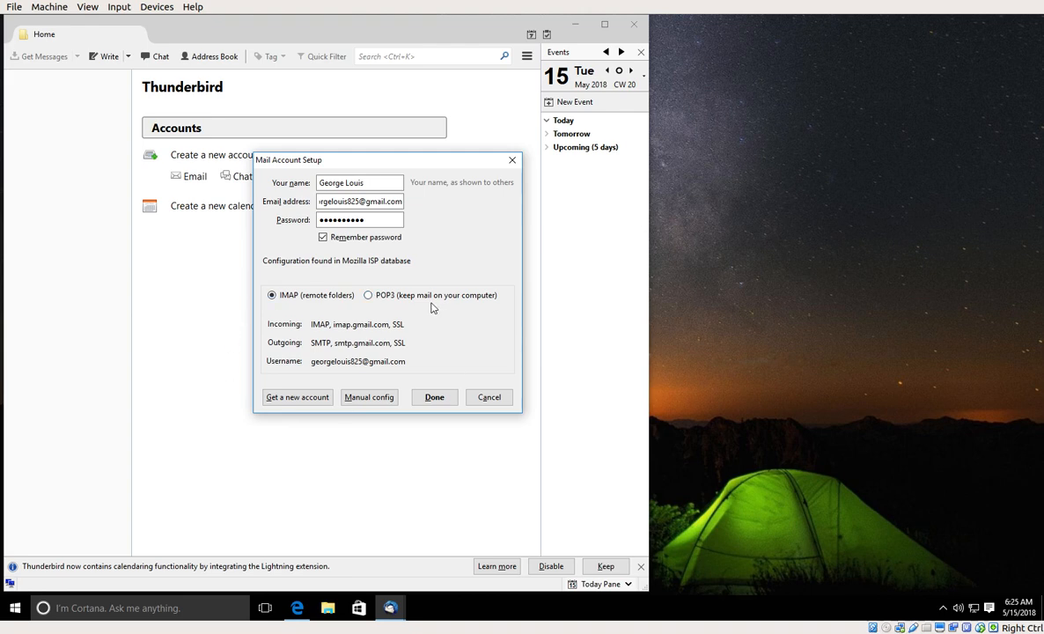
mouse_move(74, 294)
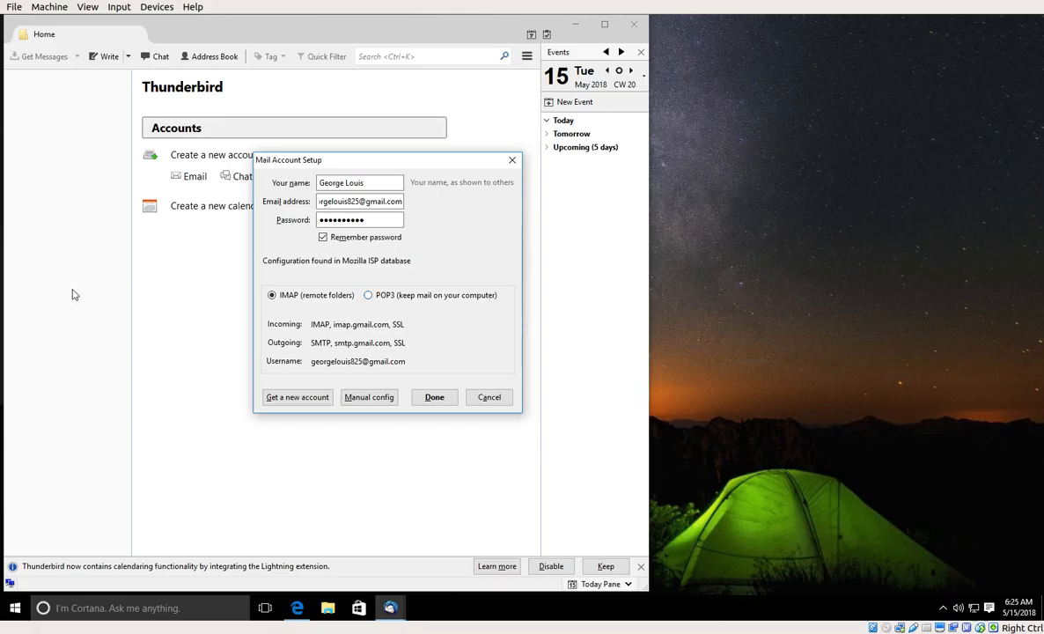
mouse_move(433, 396)
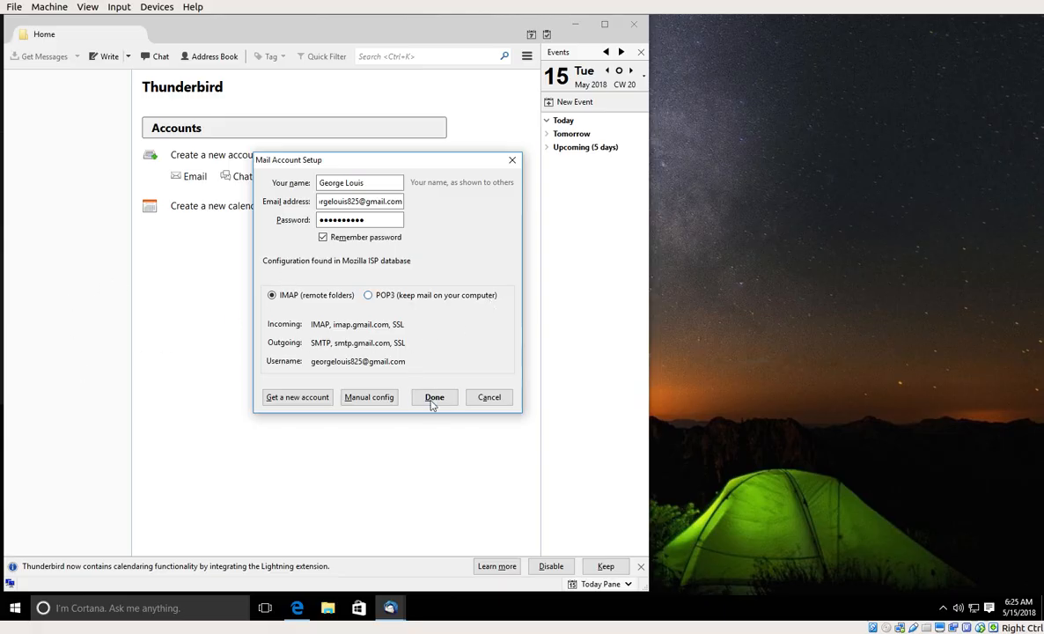
left_click(434, 398)
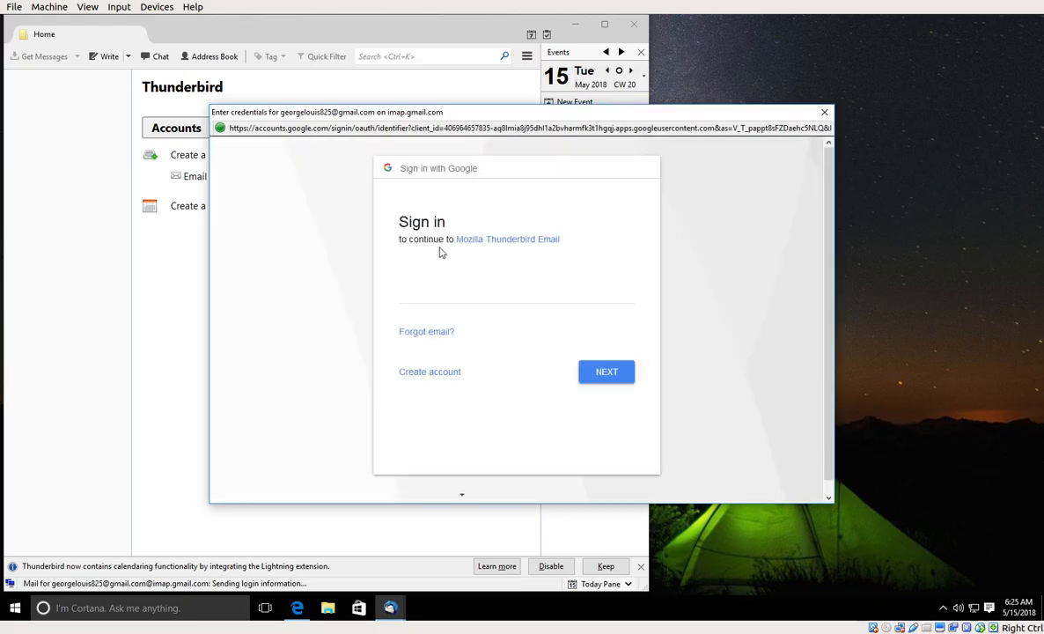
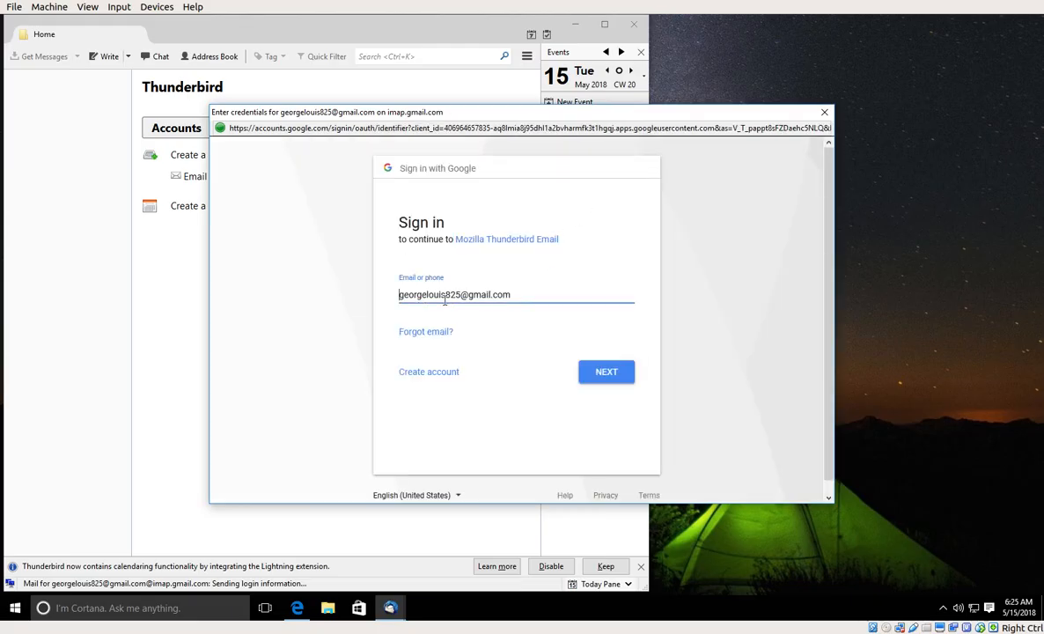
mouse_move(528, 329)
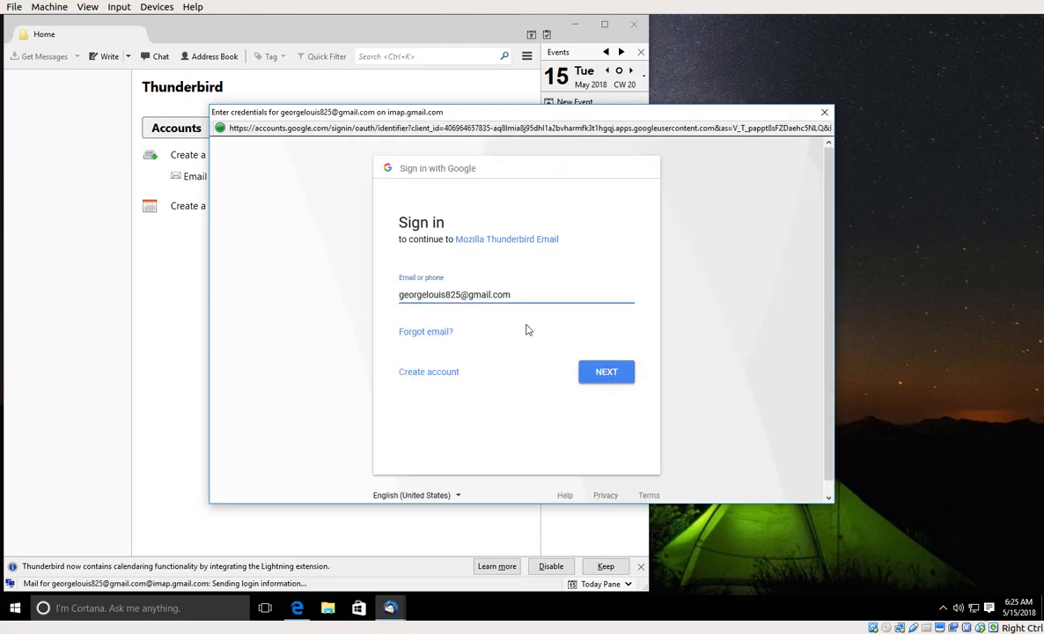
left_click(606, 370)
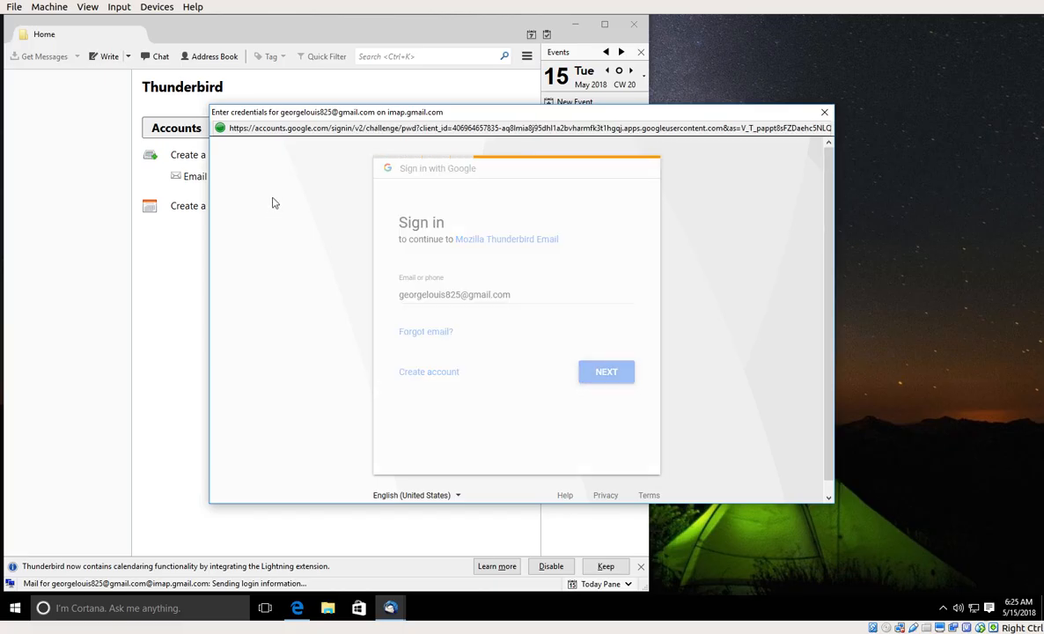
left_click(606, 370)
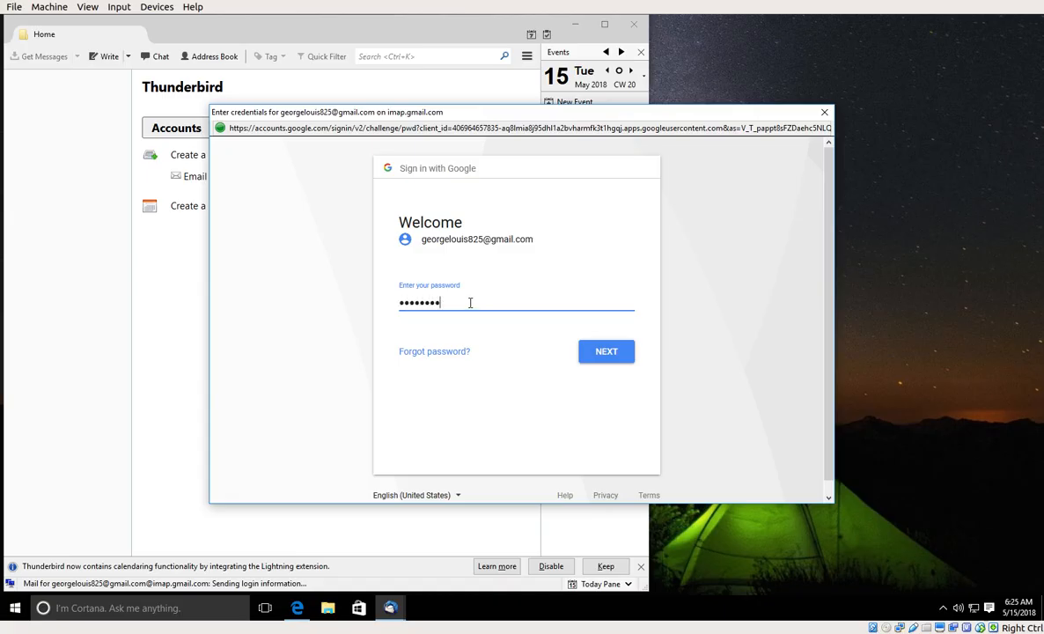
type("•")
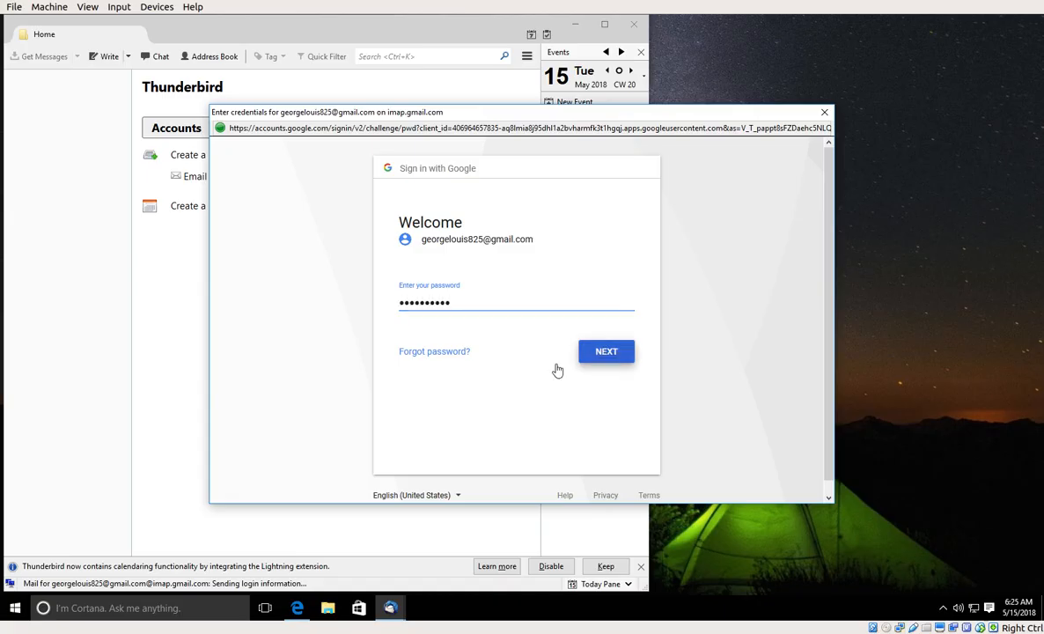
left_click(606, 352)
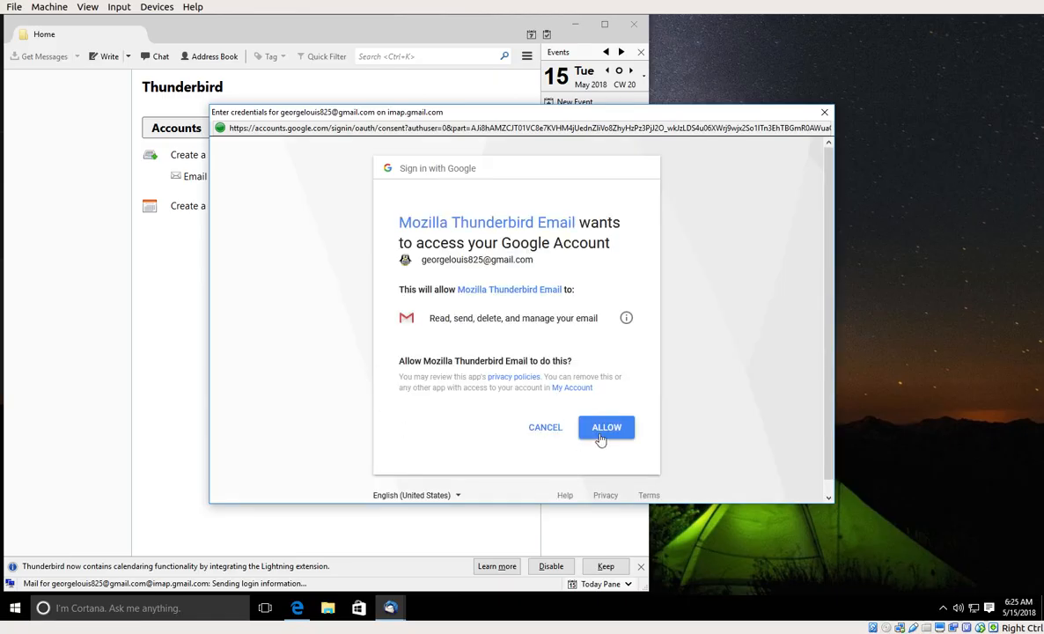
left_click(606, 428)
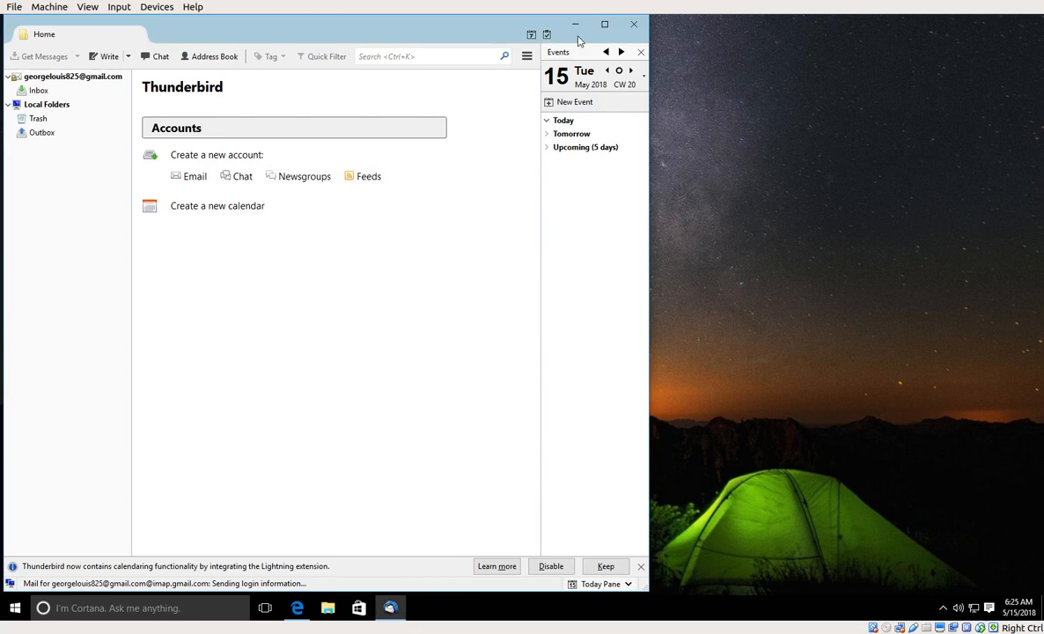
Maximize the Thunderbird window showing the Gmail Inbox in the folder pane.
left_click(606, 25)
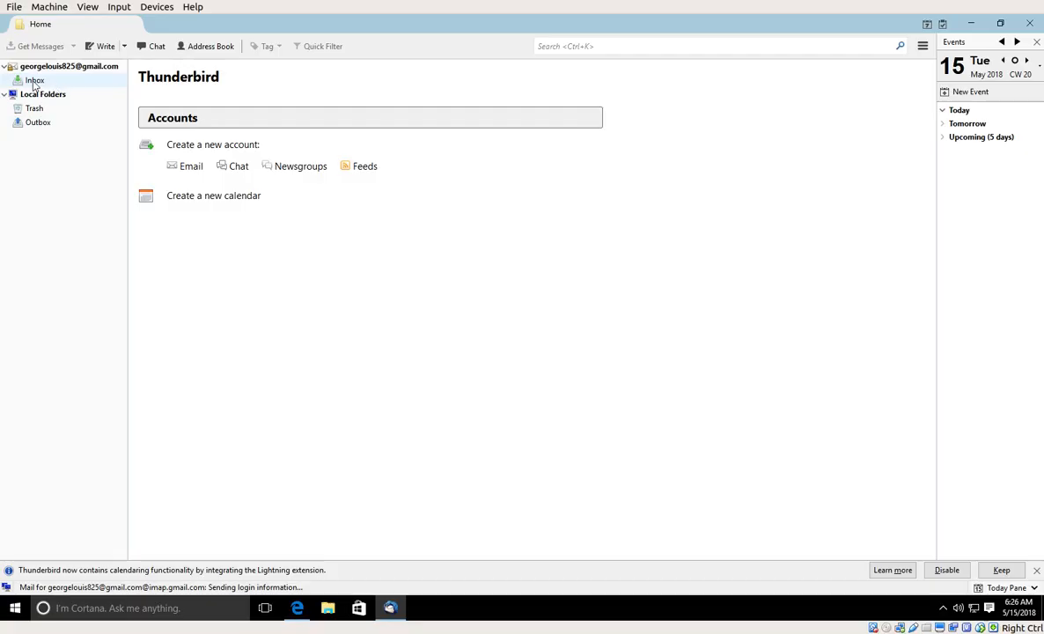
mouse_move(419, 268)
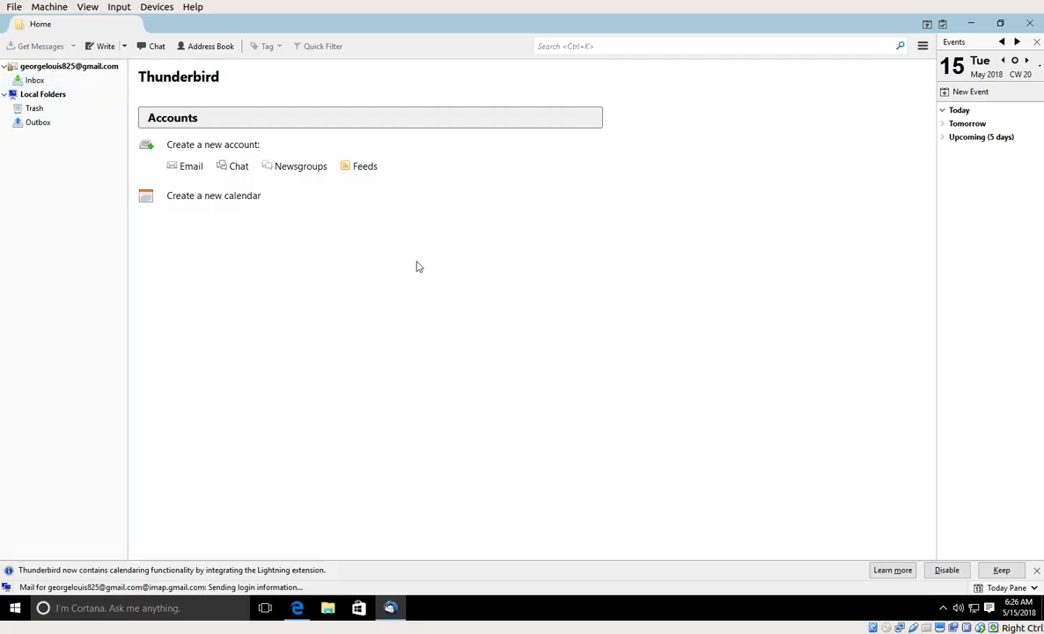